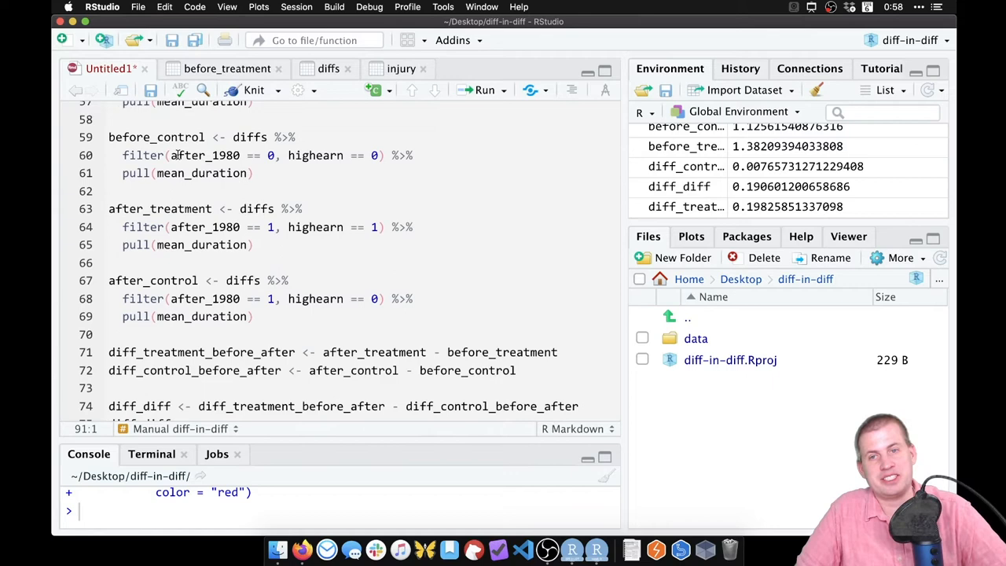
At the notebook's end, add a '# Diff-in-diff with regression' heading above a new R chunk
{"action": "scroll", "scroll_direction": "down", "scroll_amount": 3}
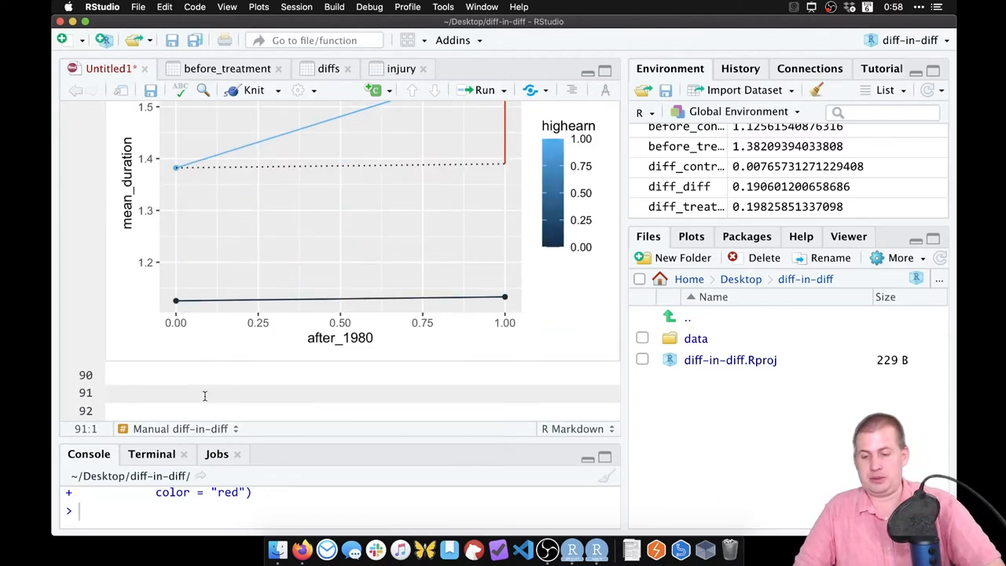
{"action": "type", "text": "# Diff-in-diff with regression"}
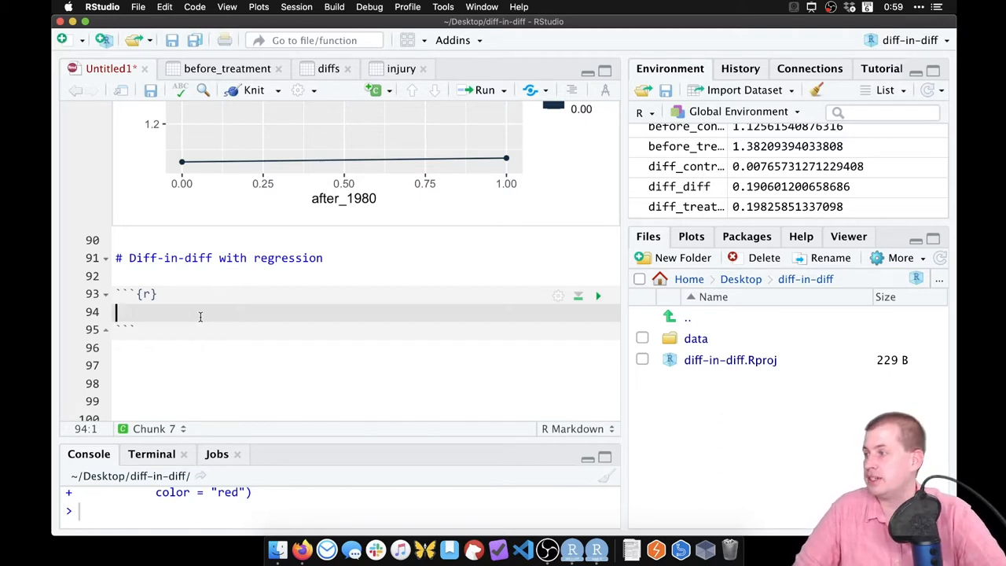
Begin model_simple <- lm(log_duration ~ highearn + after_1980 in the chunk
{"action": "type", "text": "model_simple"}
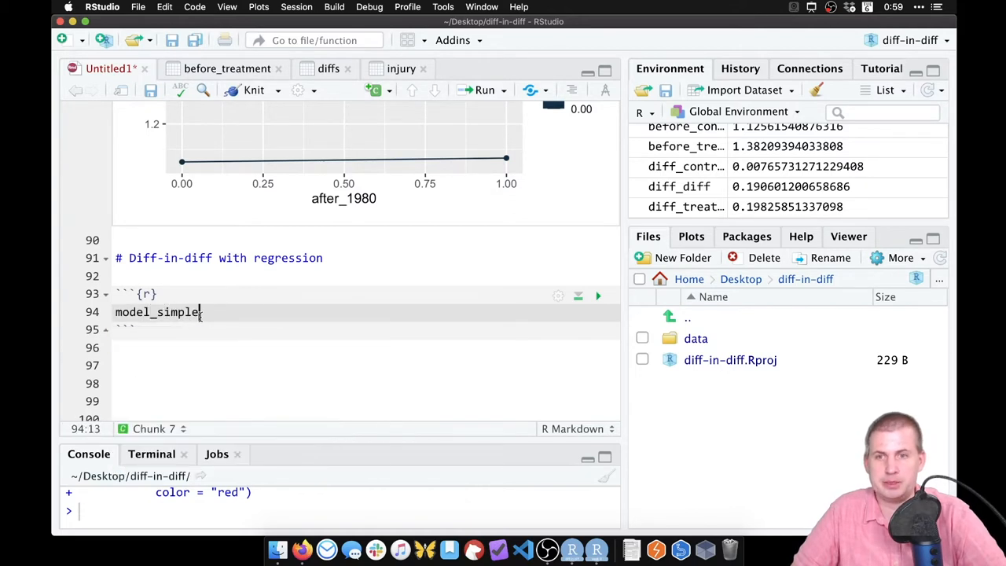
{"action": "type", "text": "<- lm"}
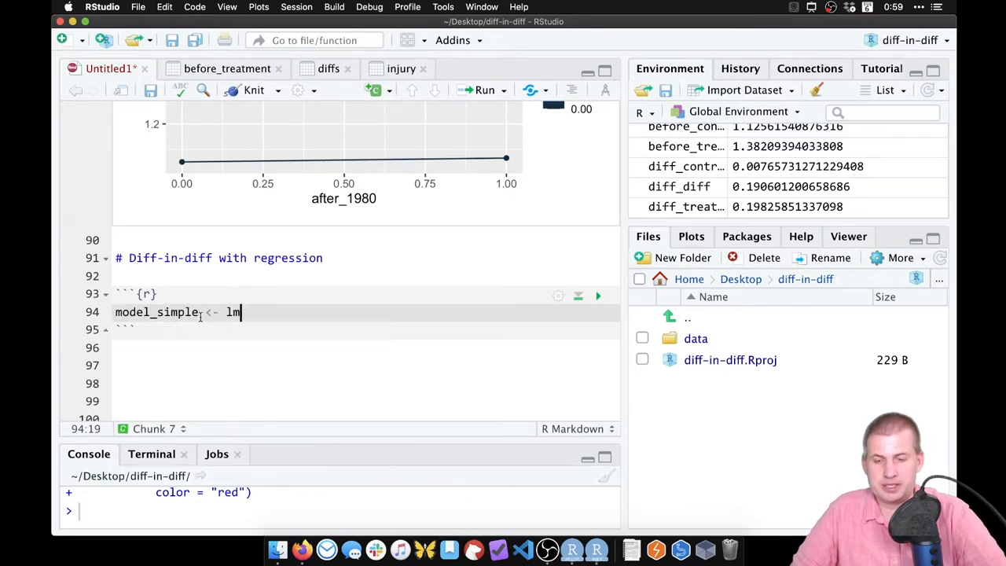
{"action": "type", "text": "("}
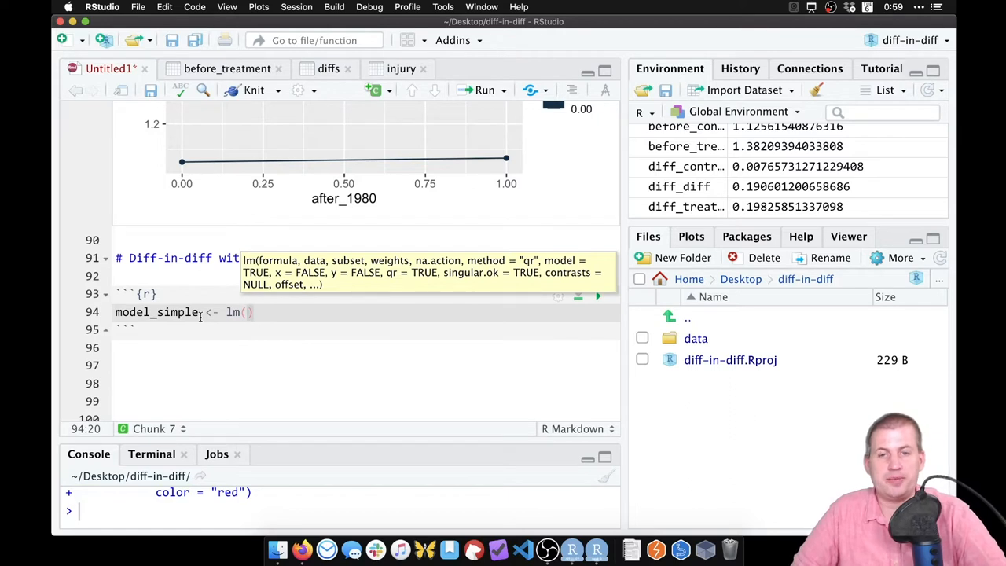
{"action": "type", "text": "log_duration ~"}
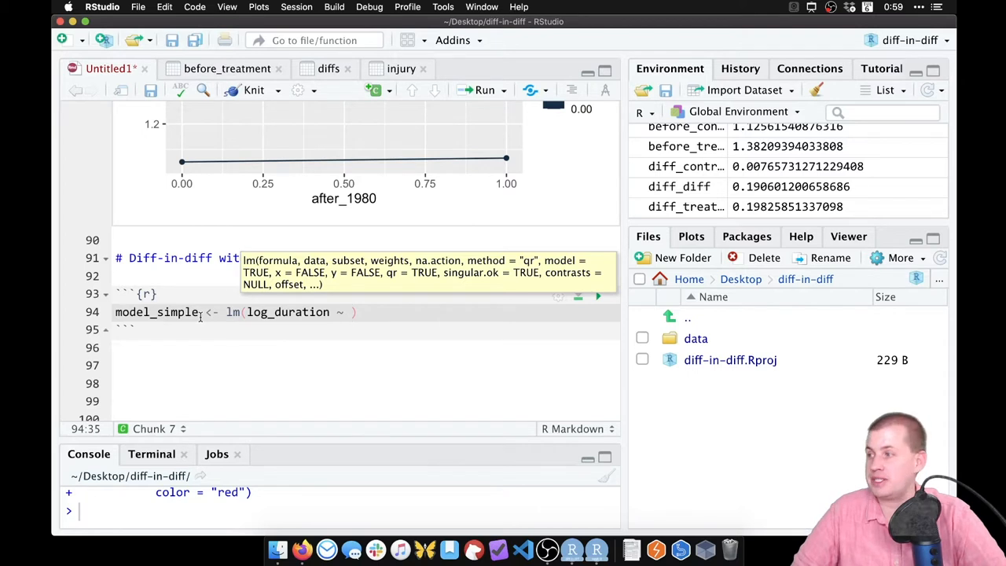
{"action": "type", "text": "hi"}
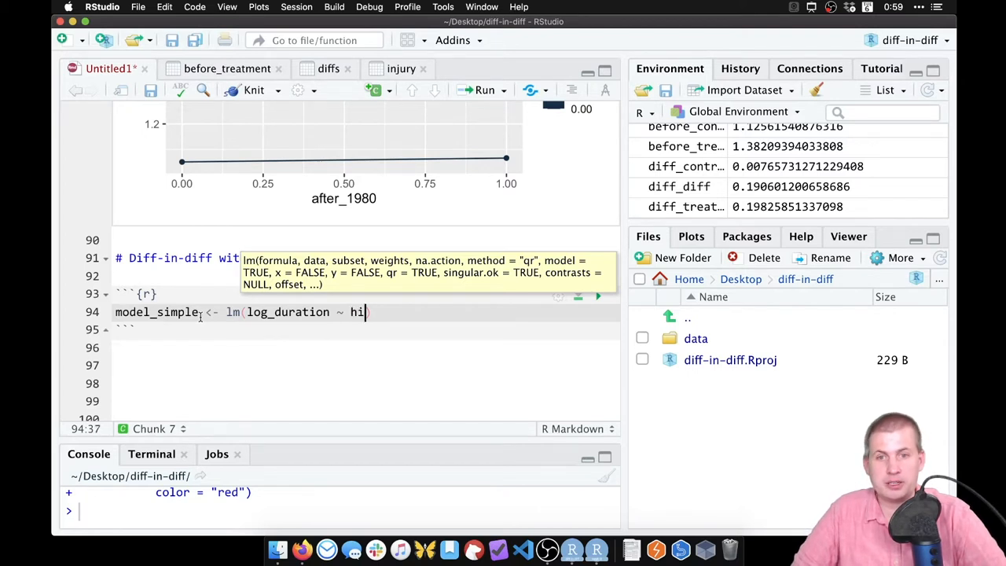
{"action": "type", "text": "ghearn +"}
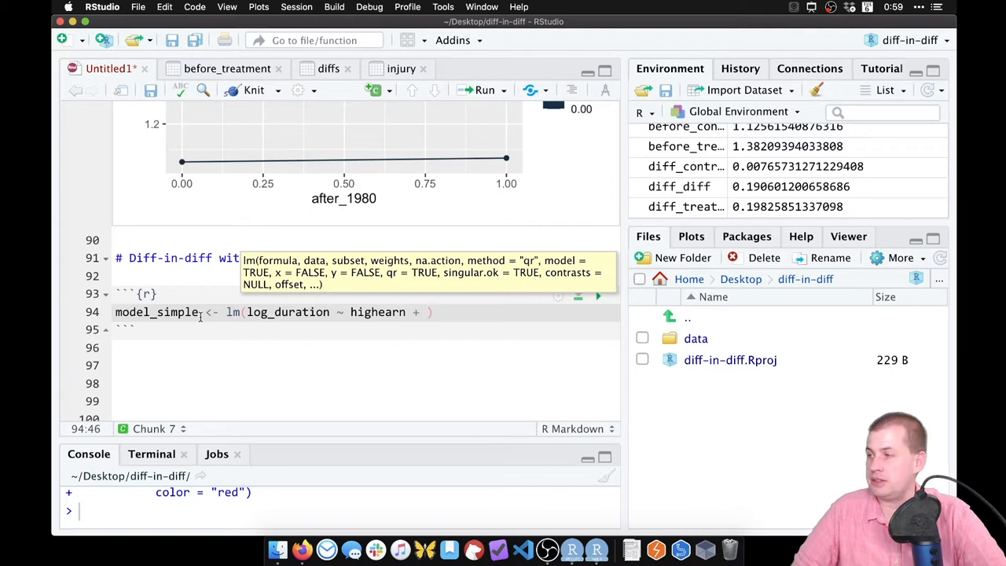
{"action": "type", "text": "after_"}
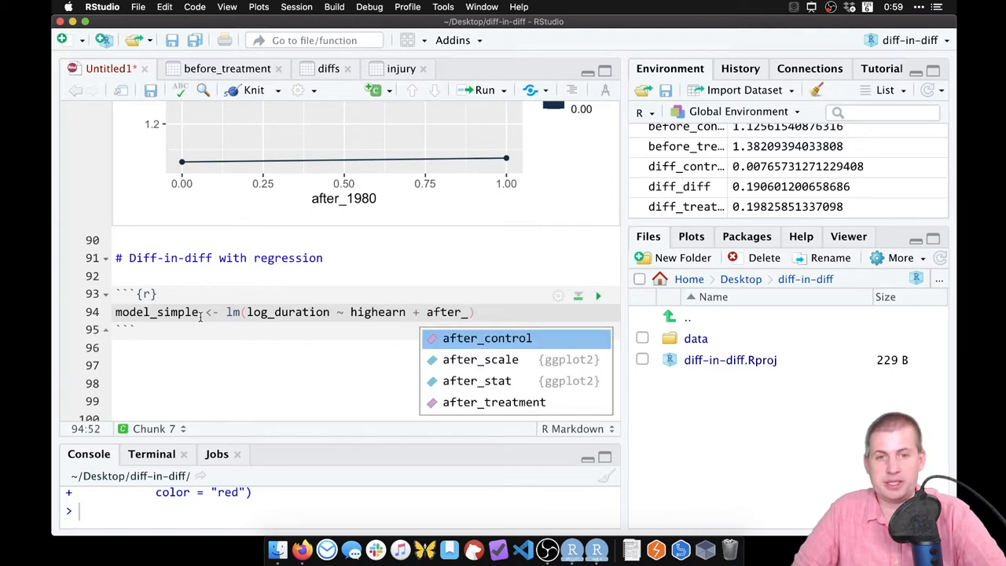
{"action": "type", "text": "1980"}
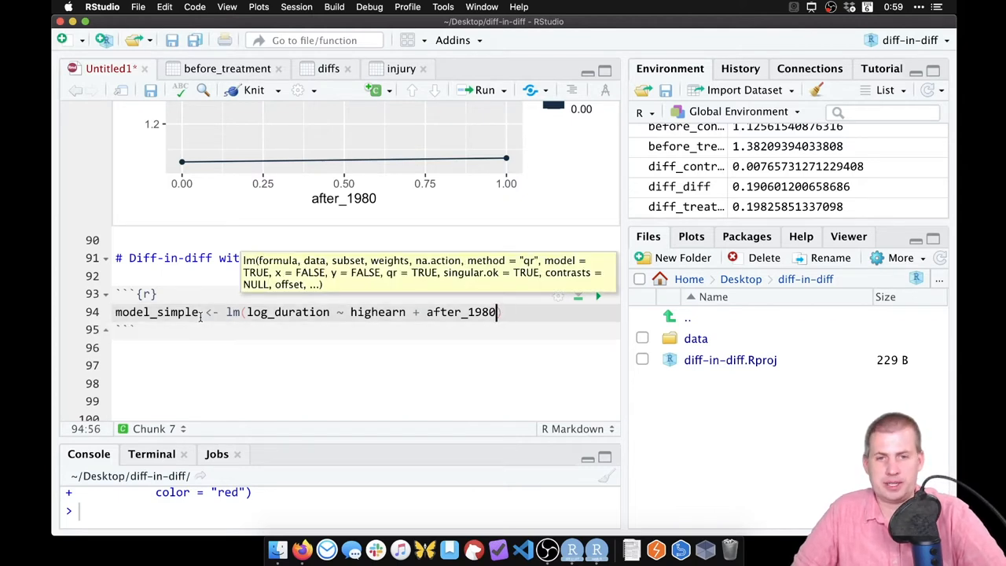
Add the highearn * after_1980 interaction and data = injury, then tidy(model_simple)
{"action": "type", "text": "+"}
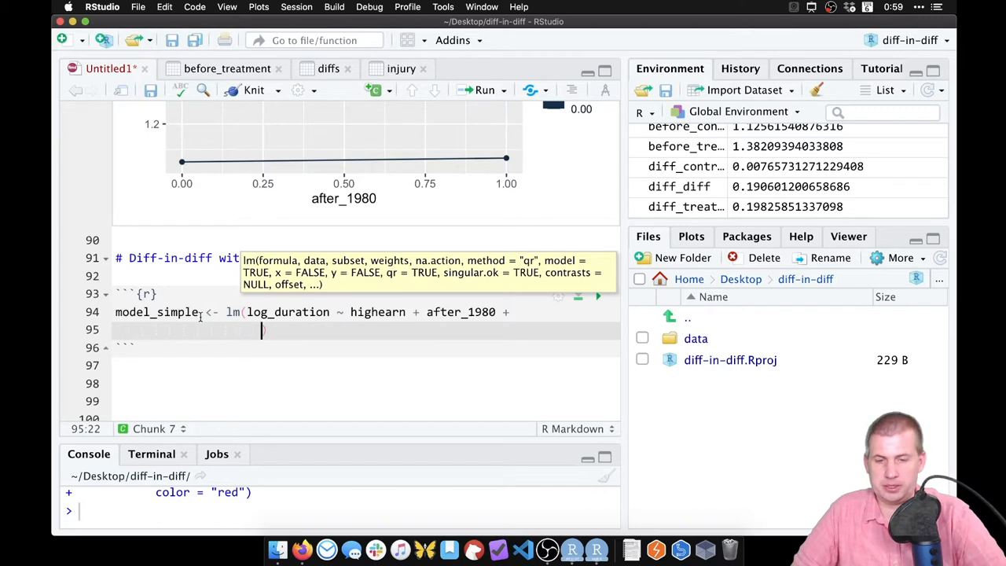
{"action": "type", "text": "(highearn * aft"}
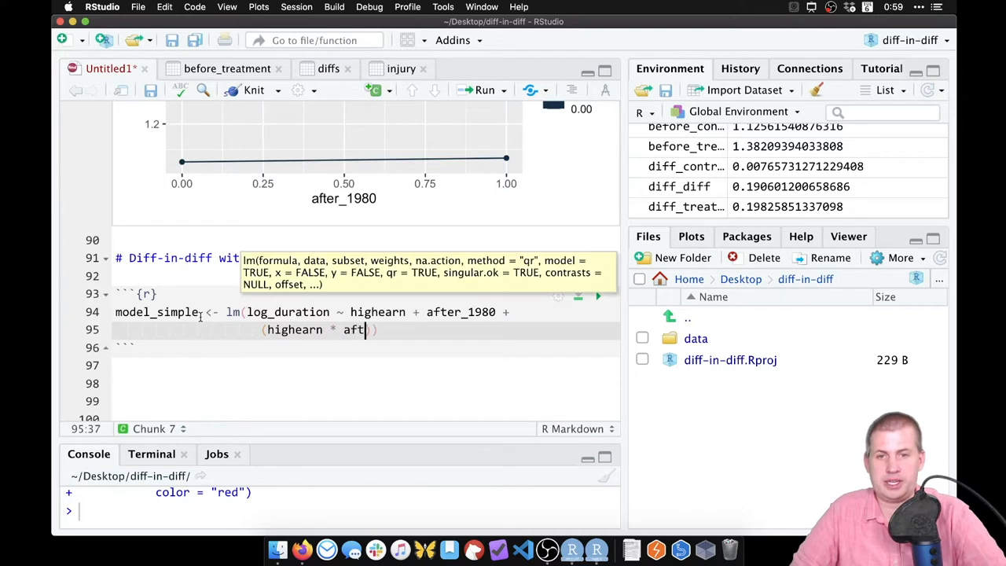
{"action": "type", "text": "er_1980)"}
{"action": "type", "text": "data ="}
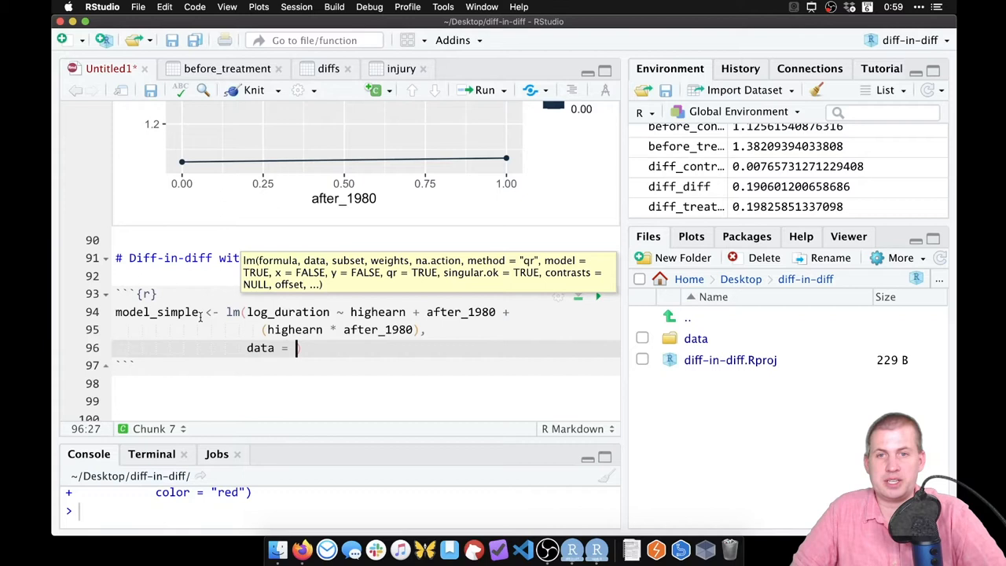
{"action": "type", "text": "injury"}
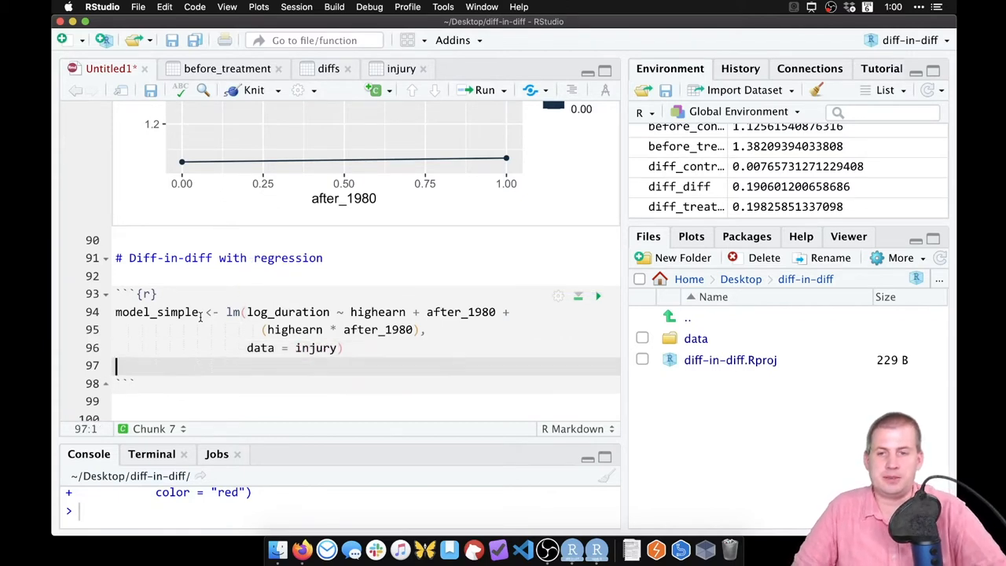
{"action": "type", "text": "tidy"}
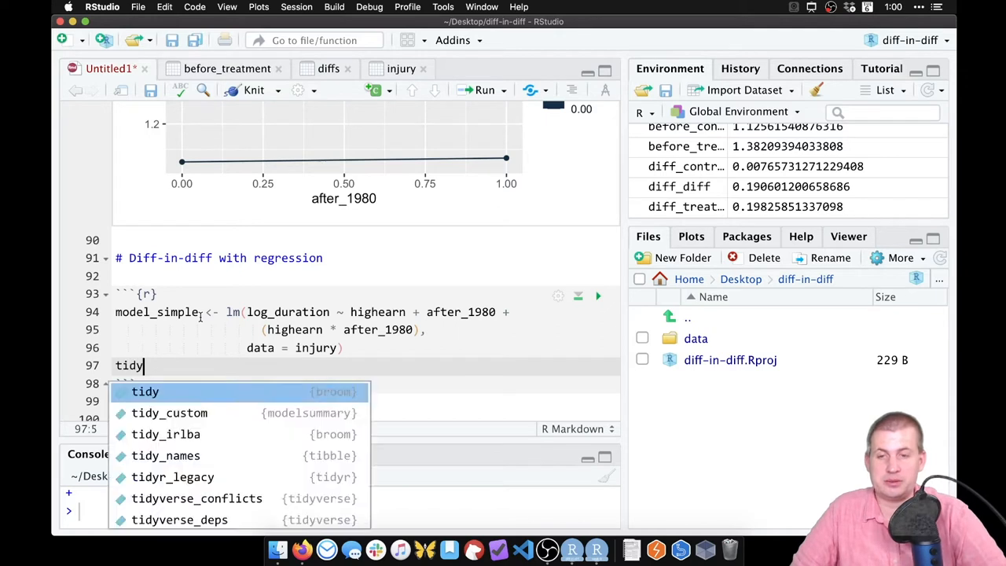
{"action": "type", "text": "(model_simple"}
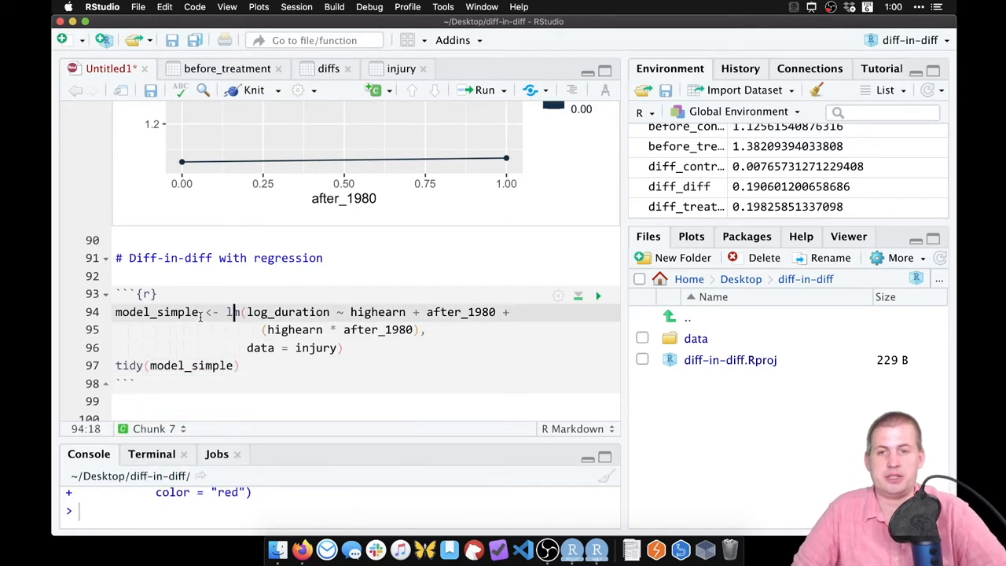
Run the regression chunk to show its four-row tidy coefficient table
{"action": "left_click", "coordinate": [597, 297]}
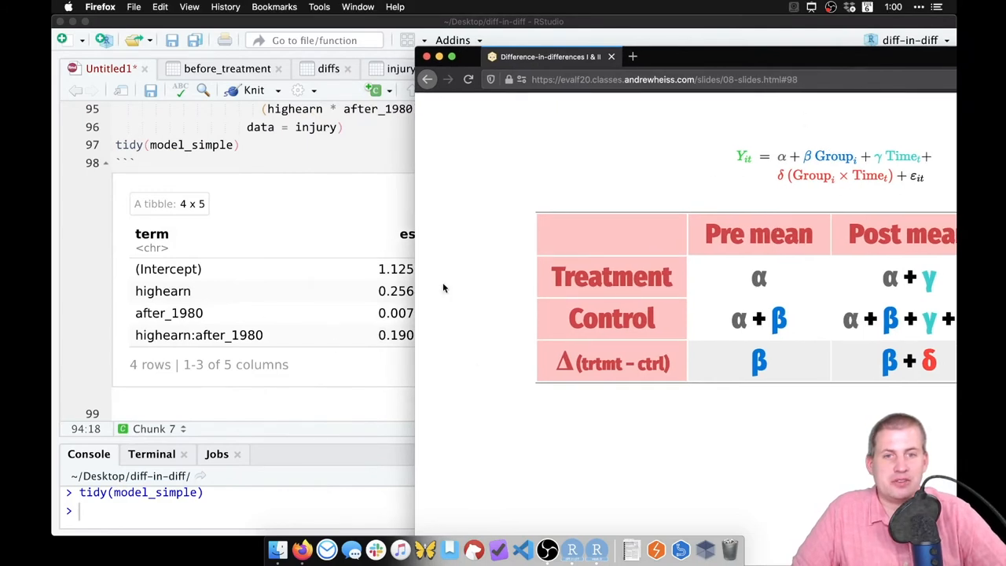
{"action": "mouse_move", "coordinate": [872, 364]}
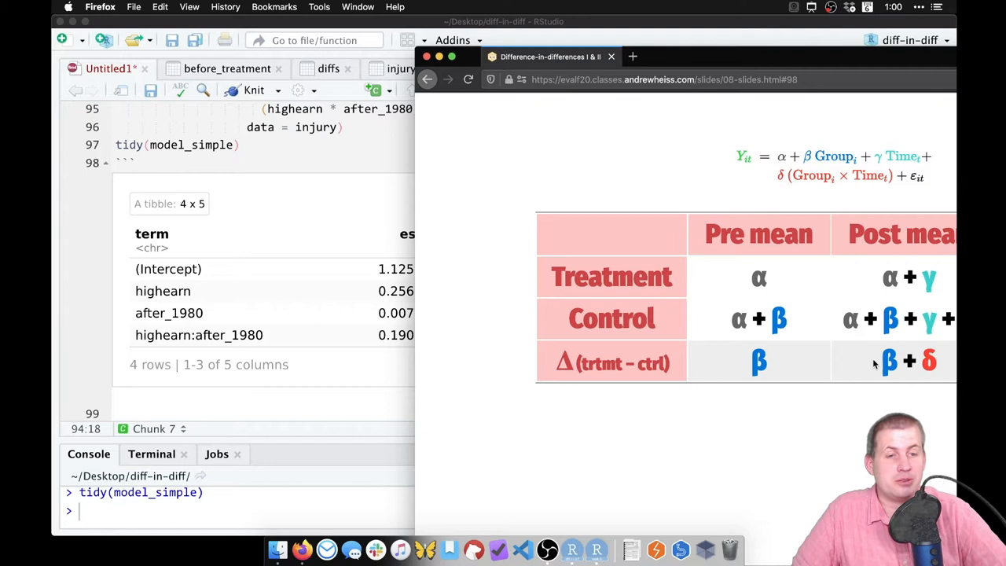
{"action": "mouse_move", "coordinate": [706, 244]}
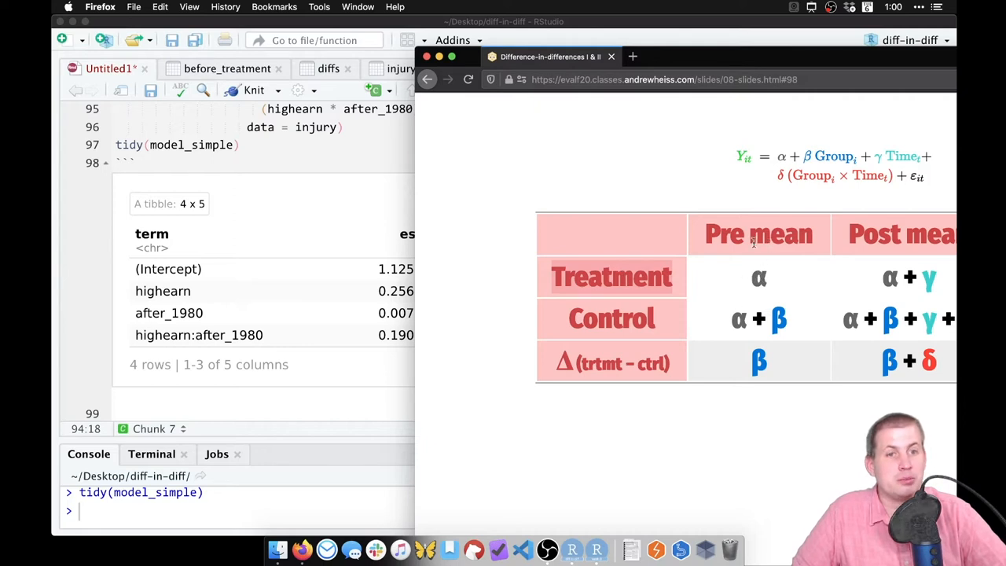
{"action": "mouse_move", "coordinate": [757, 271]}
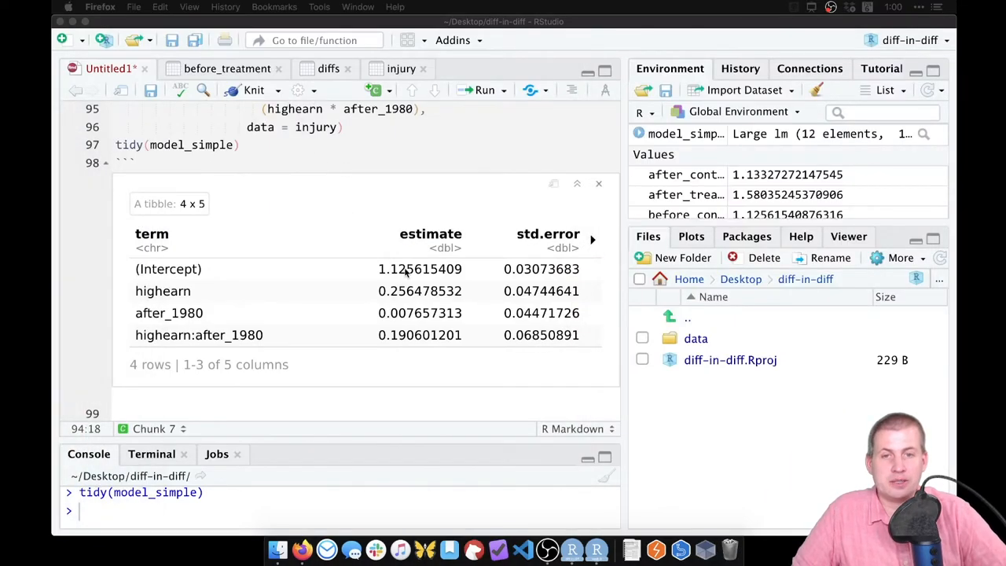
Copy the intercept estimate 1.125615409 from the tibble into the console
{"action": "double_click", "coordinate": [420, 269]}
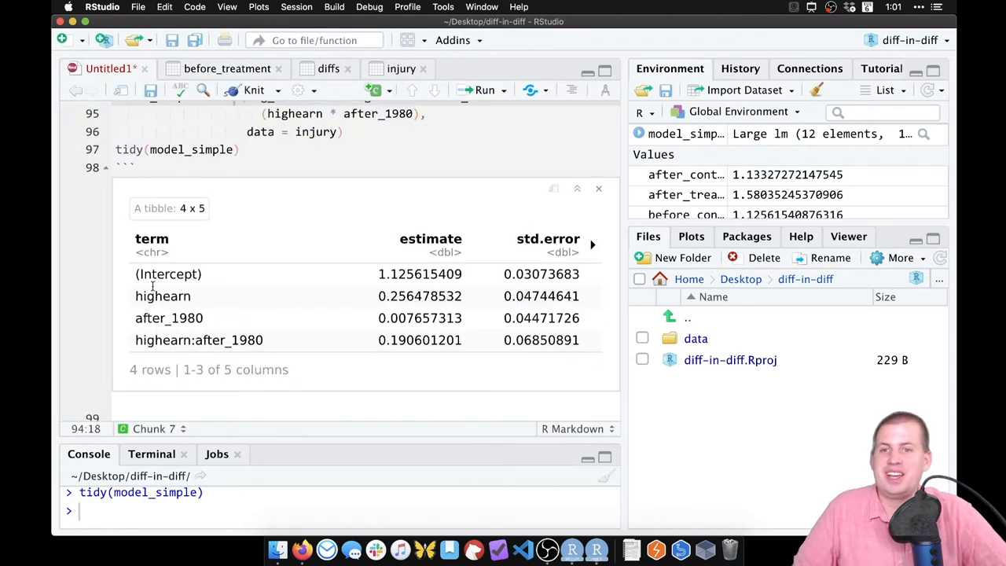
{"action": "double_click", "coordinate": [163, 296]}
{"action": "type", "text": "1.125615409"}
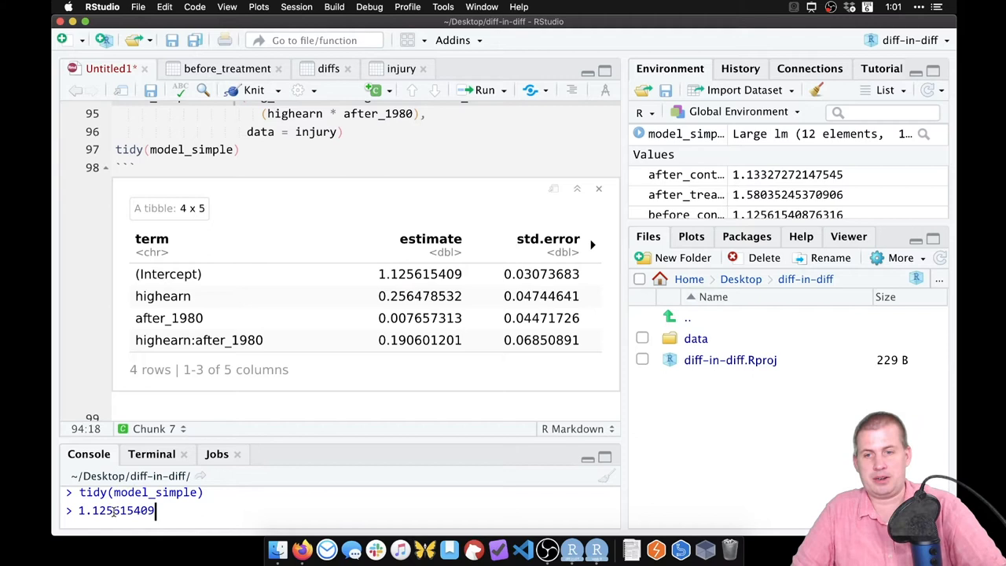
Sum intercept and highearn estimates (1.382094) and compare with the high-earner pre-1980 mean
{"action": "type", "text": "+"}
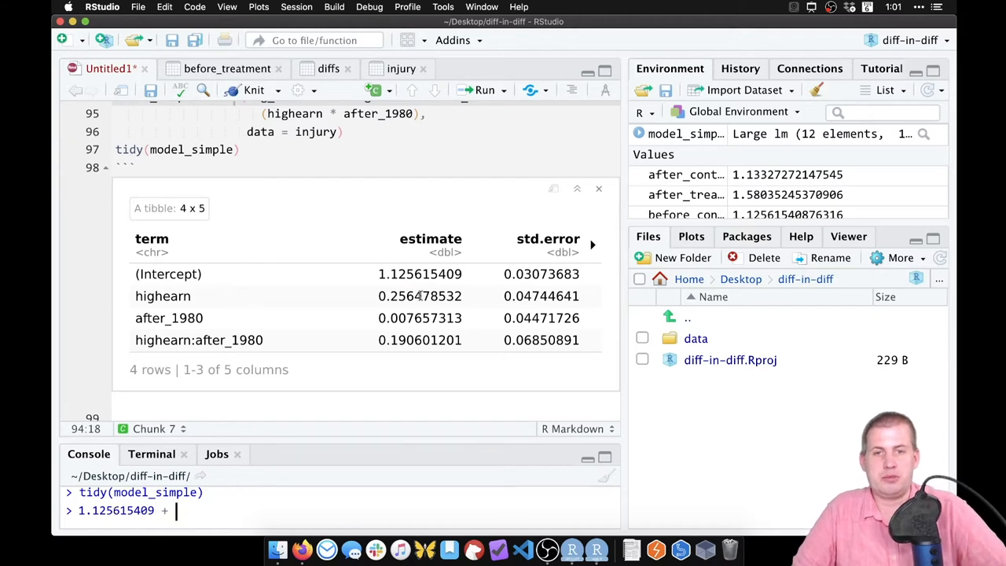
{"action": "double_click", "coordinate": [419, 296]}
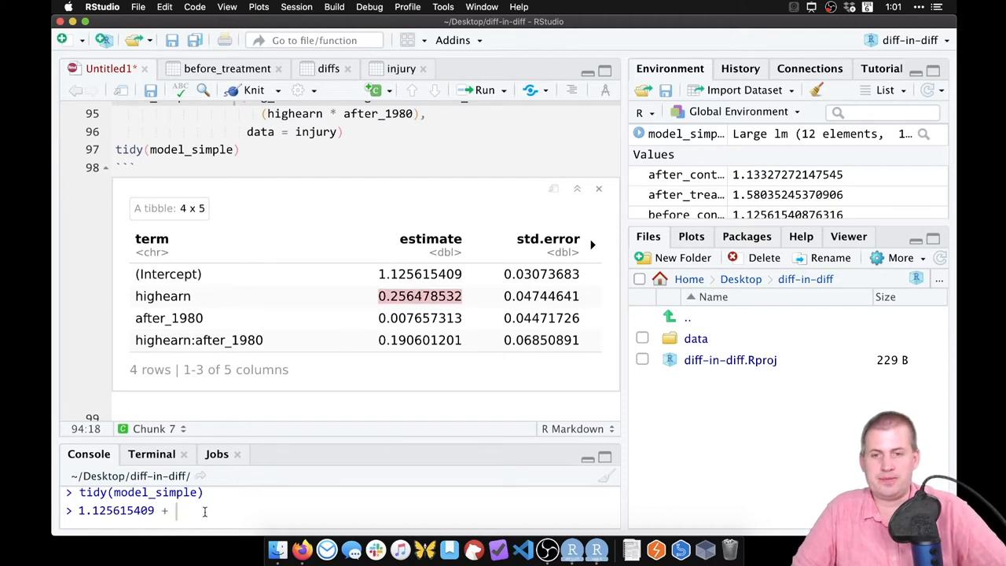
{"action": "key", "text": "Enter"}
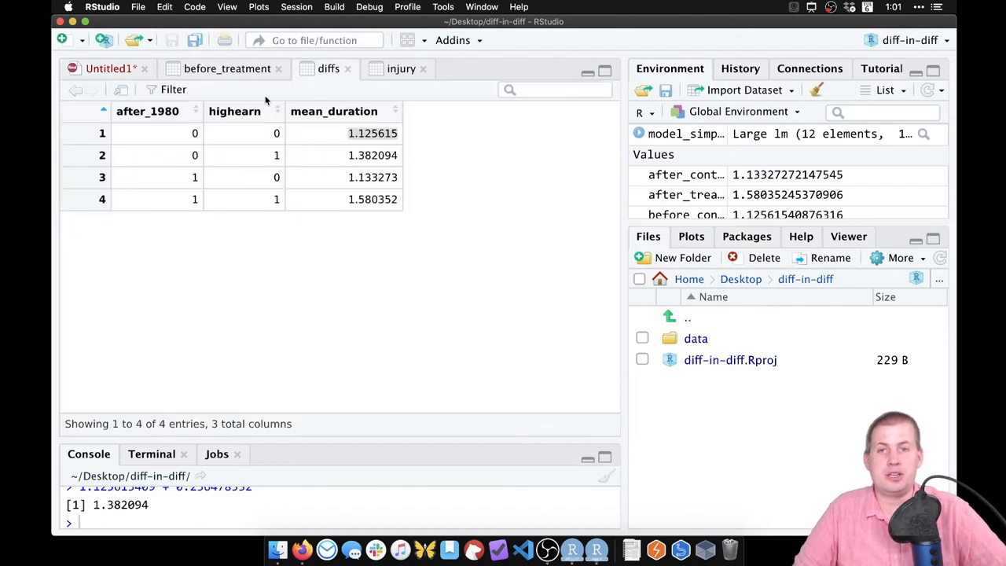
{"action": "mouse_move", "coordinate": [280, 150]}
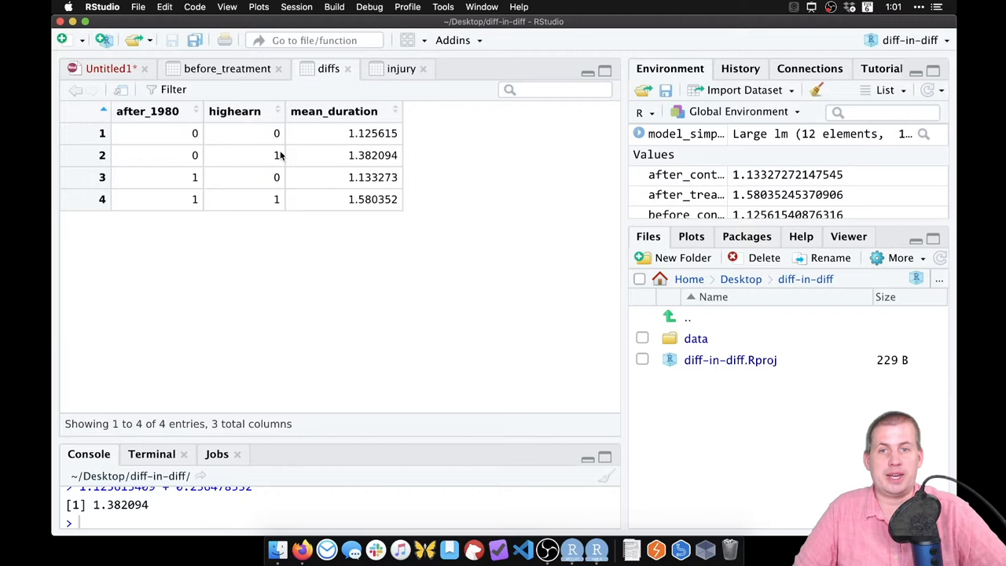
{"action": "left_click", "coordinate": [373, 155]}
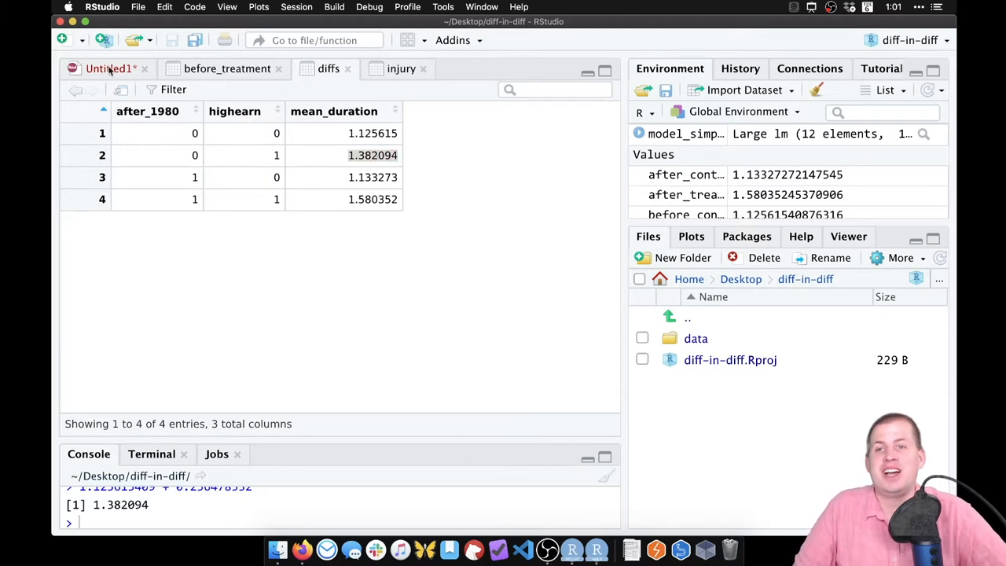
{"action": "left_click", "coordinate": [110, 68]}
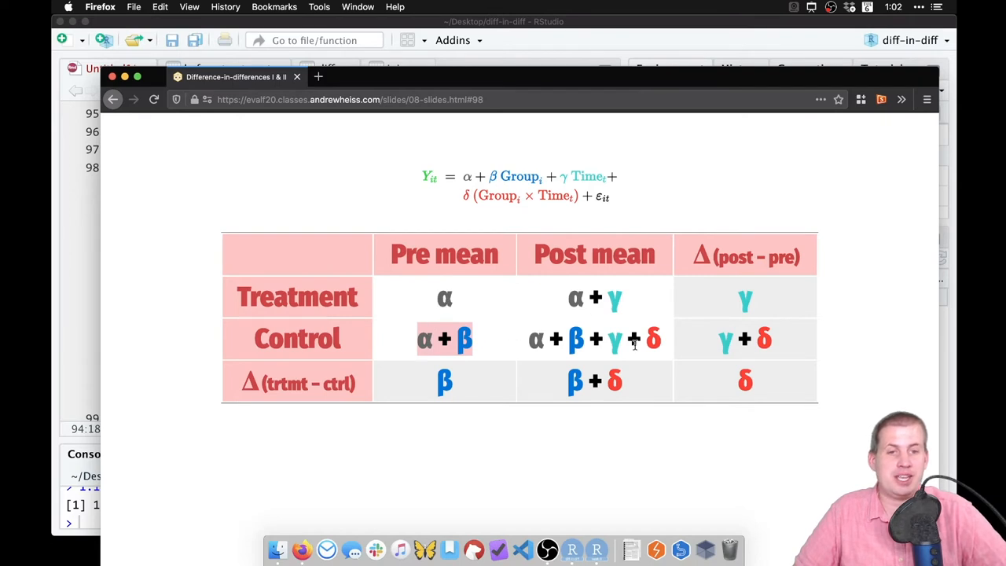
{"action": "mouse_move", "coordinate": [695, 89]}
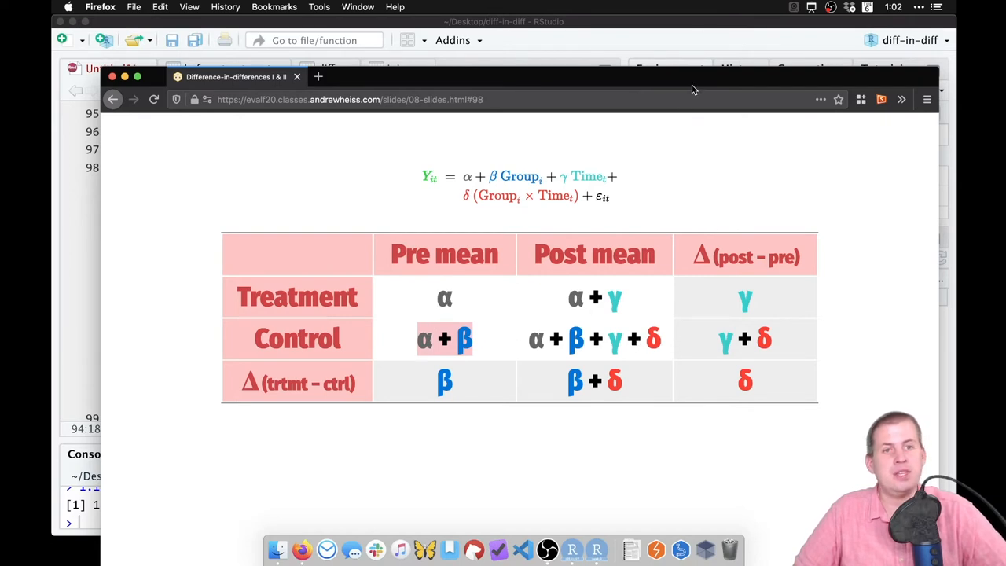
{"action": "mouse_move", "coordinate": [666, 78]}
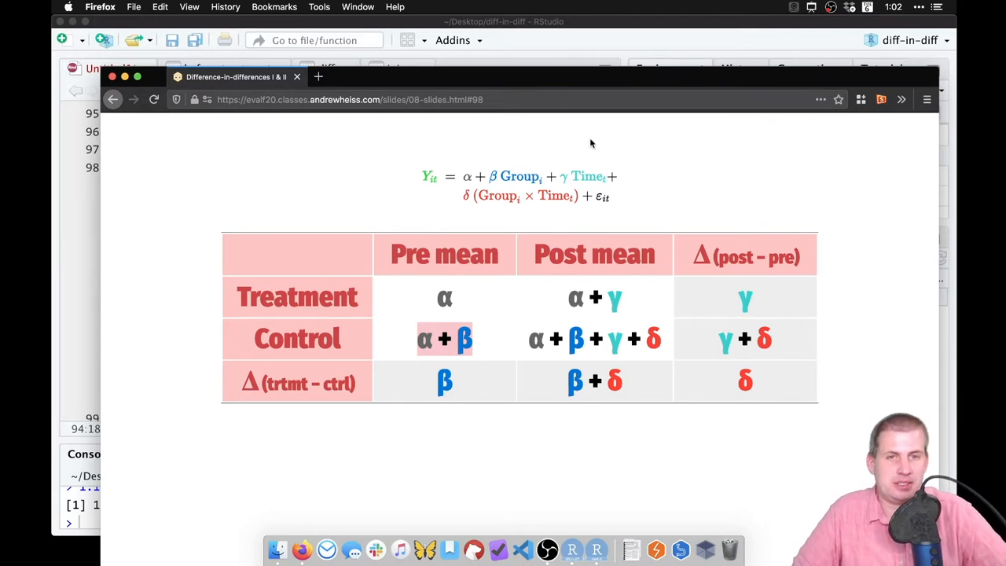
{"action": "mouse_move", "coordinate": [492, 310]}
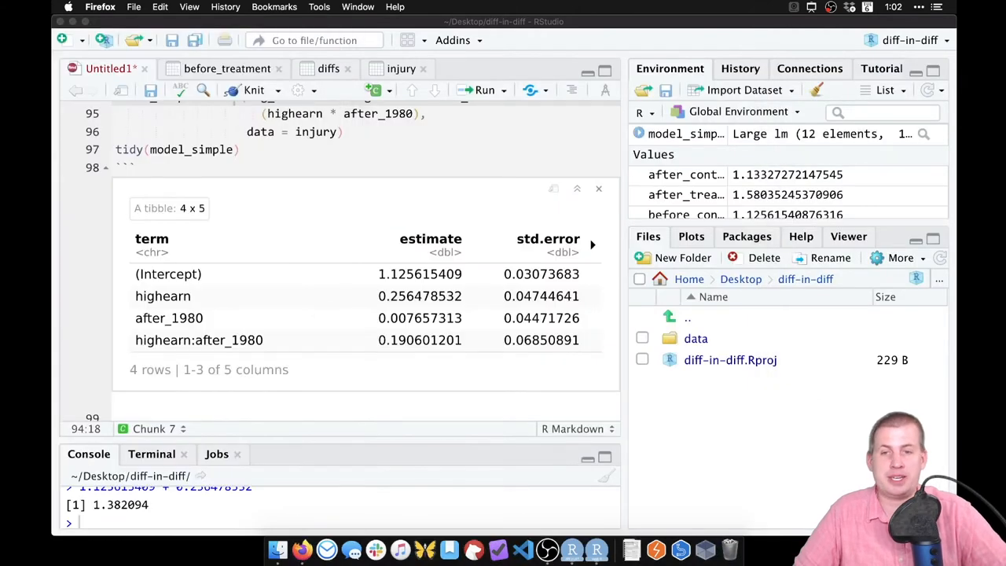
Review the highearn and interaction terms, then duplicate the lm code as model_ in a new chunk
{"action": "double_click", "coordinate": [420, 340]}
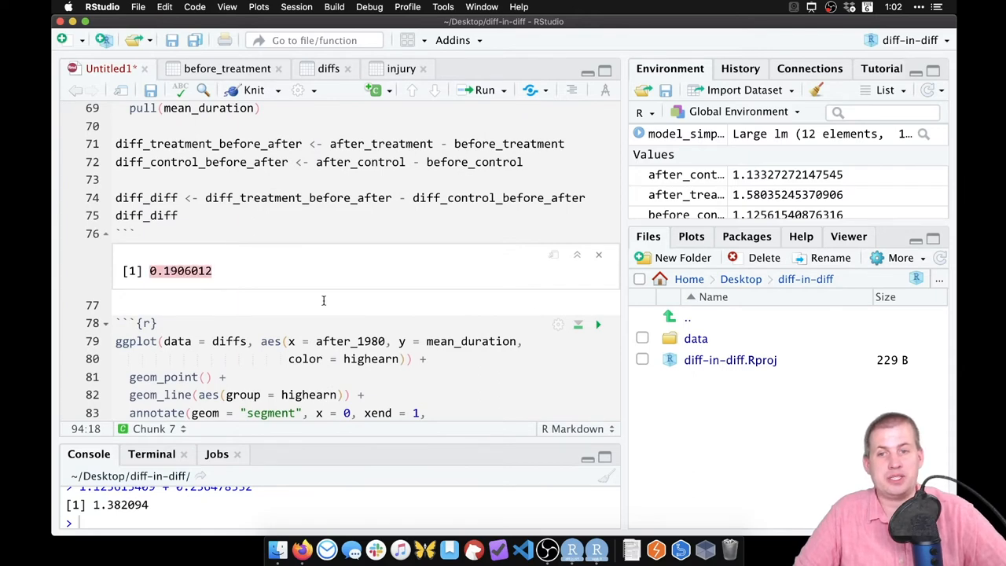
{"action": "scroll", "scroll_direction": "down", "scroll_amount": 3}
{"action": "type", "text": "tidy(model_simple)"}
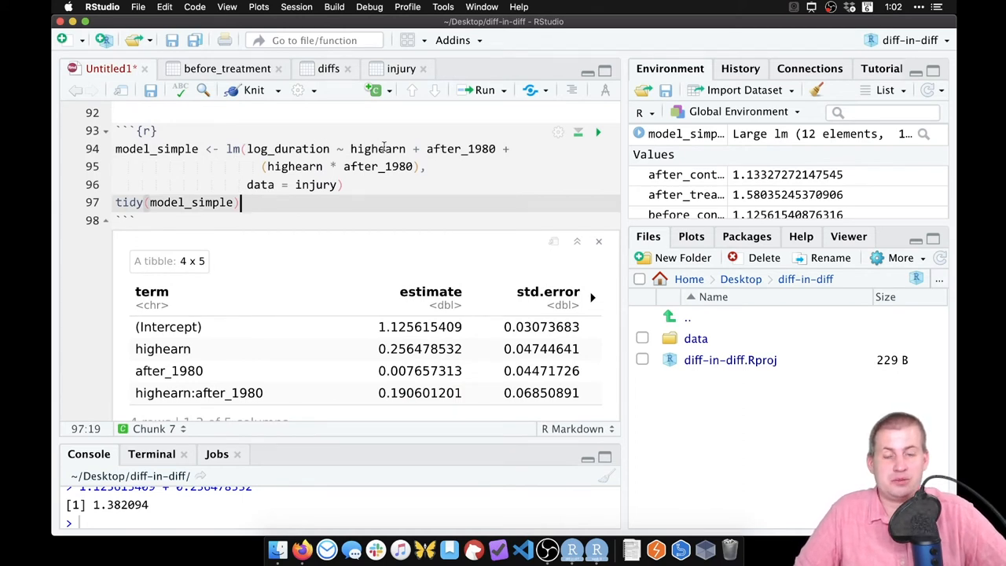
{"action": "double_click", "coordinate": [378, 166]}
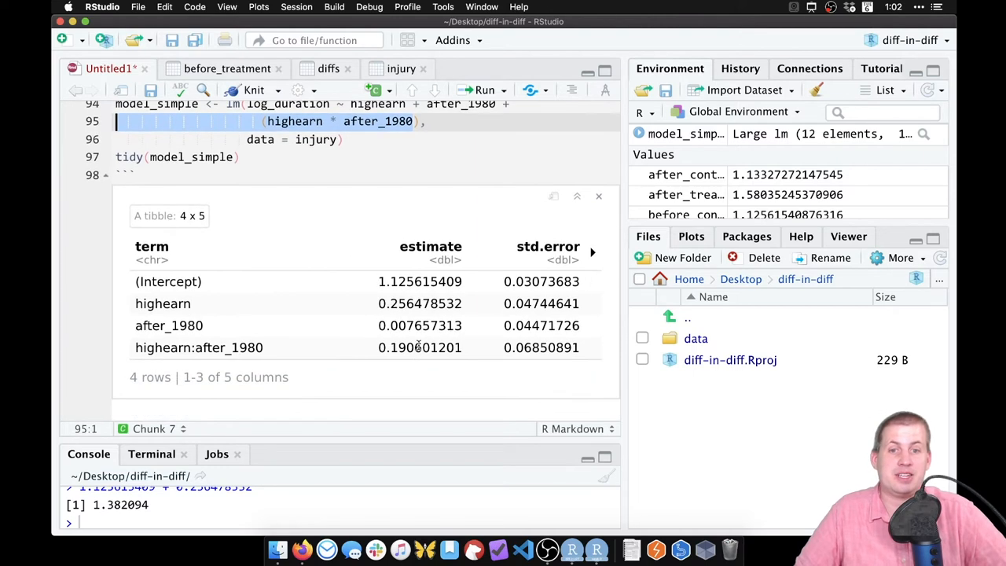
{"action": "double_click", "coordinate": [420, 347]}
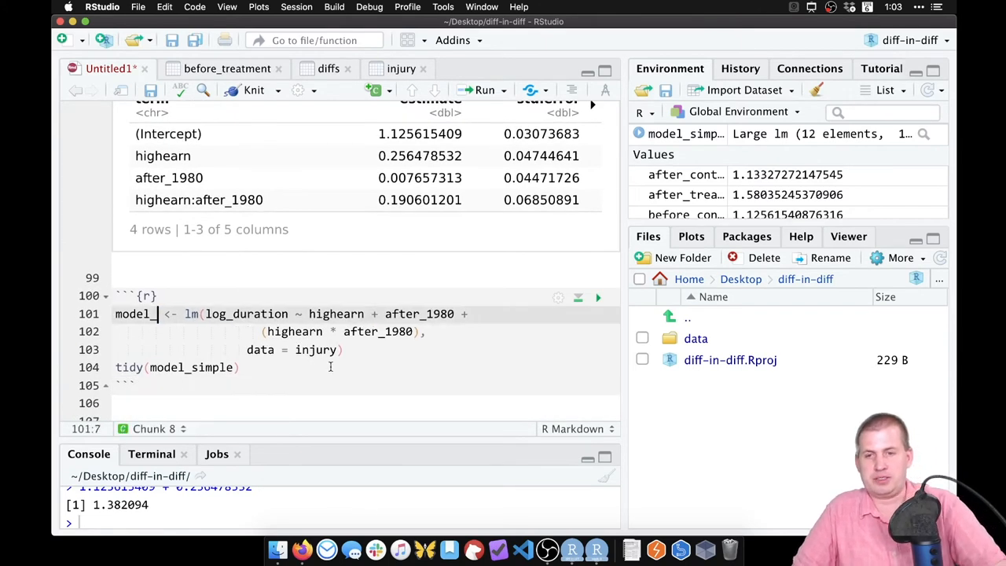
Rename to model_complex and add male, married, age and hosp controls to the formula
{"action": "type", "text": "_complex"}
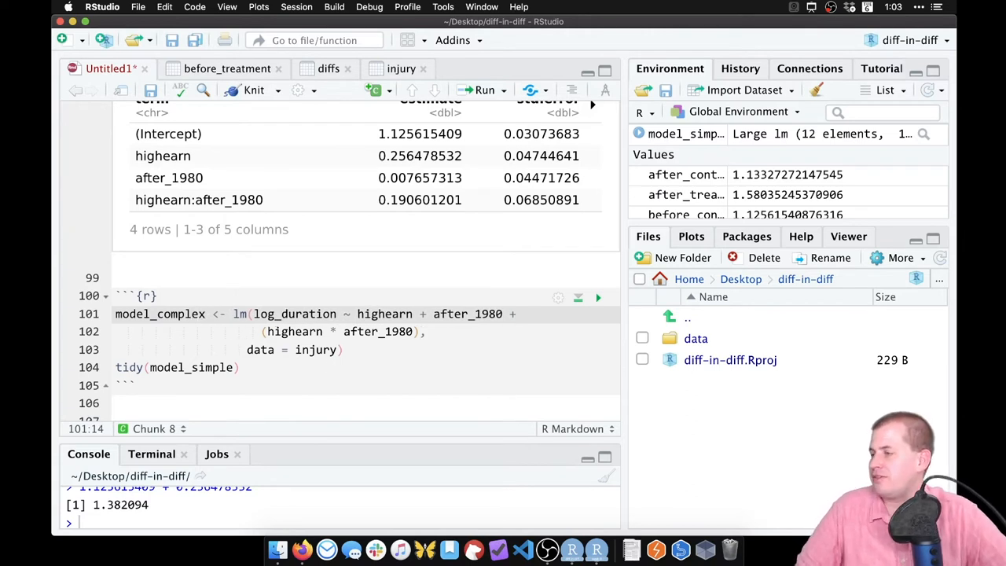
{"action": "double_click", "coordinate": [384, 314]}
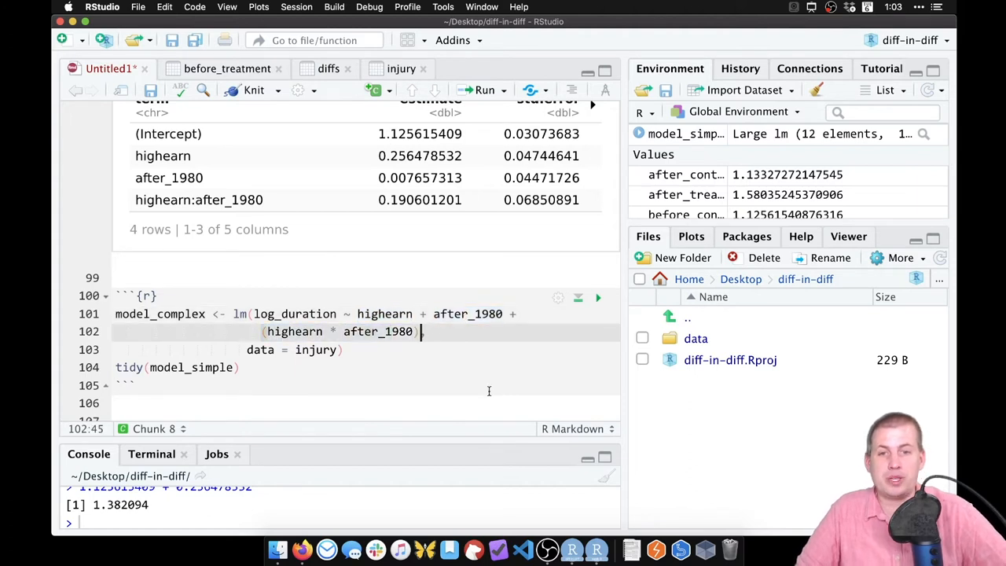
{"action": "type", "text": "+ ,"}
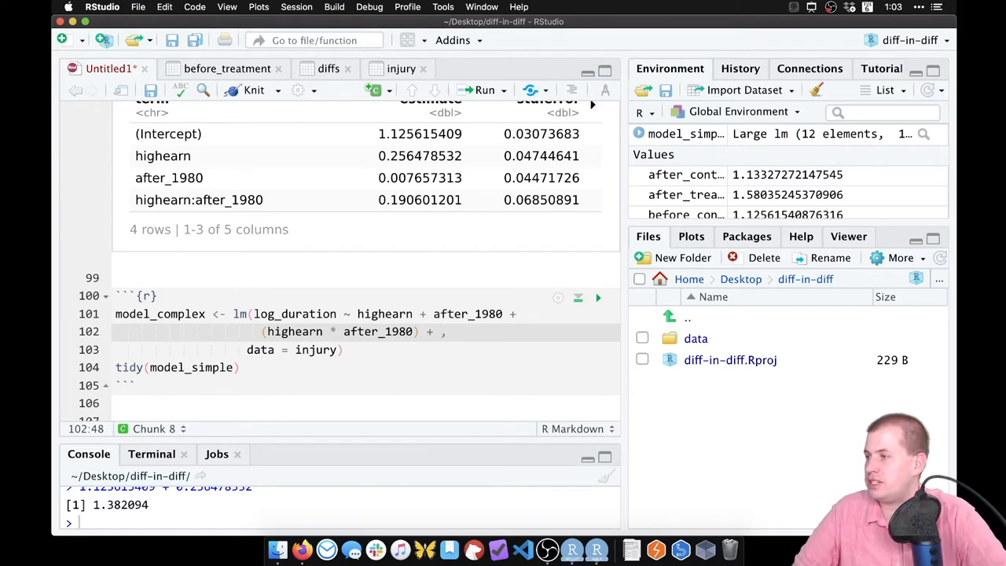
{"action": "type", "text": "male +"}
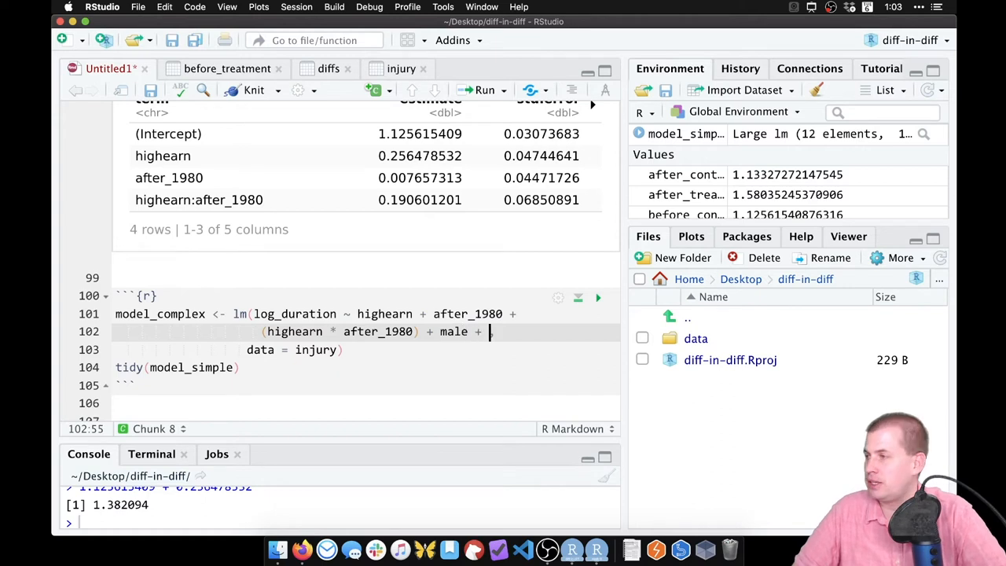
{"action": "type", "text": "married + age + hos"}
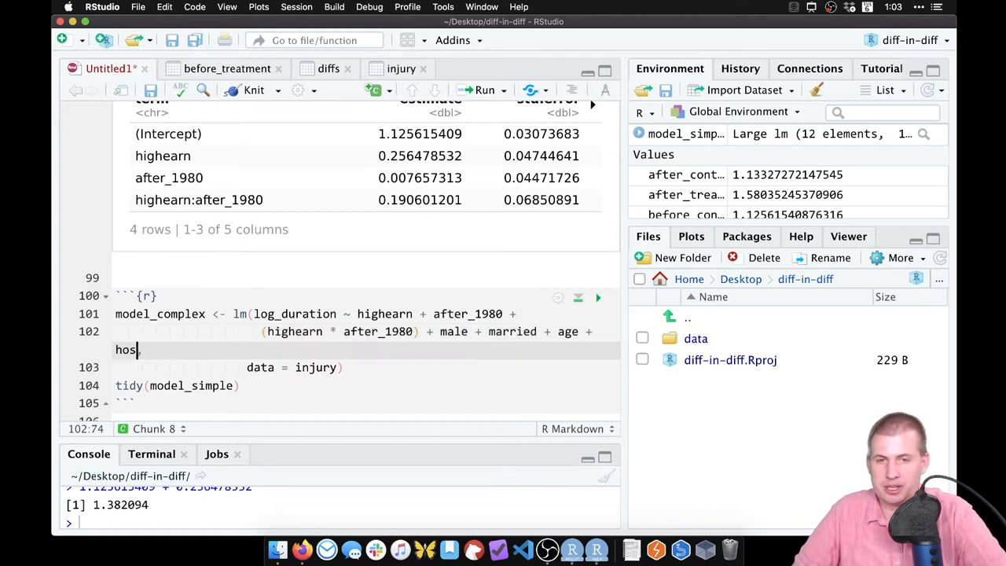
{"action": "type", "text": ","}
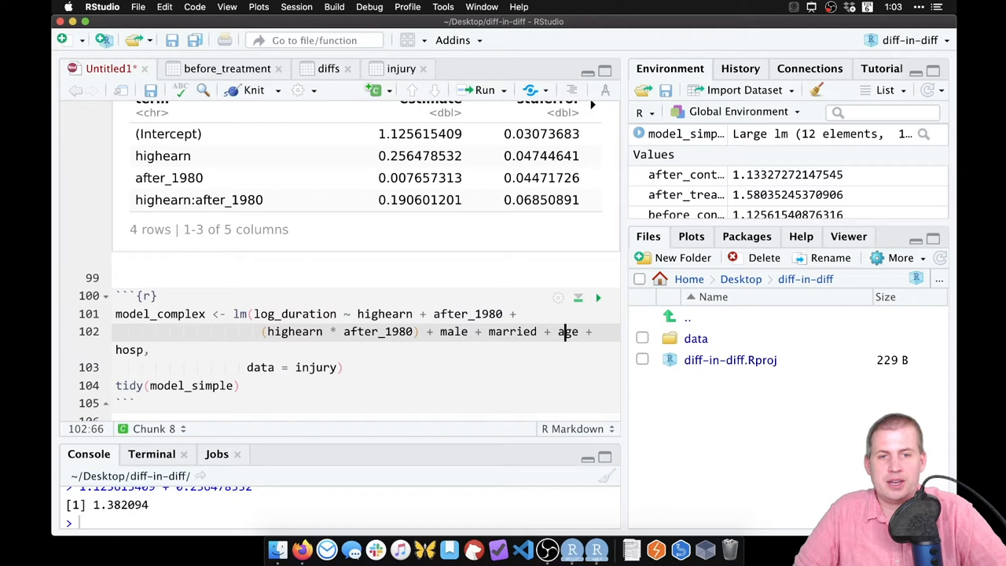
{"action": "key", "text": "Enter"}
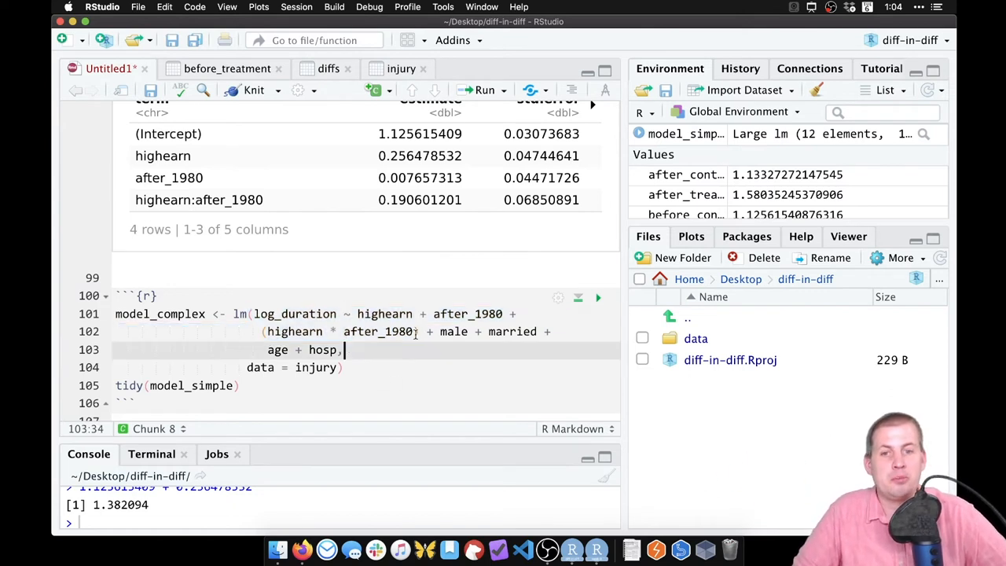
{"action": "left_click_drag", "start_coordinate": [262, 331], "coordinate": [418, 331]}
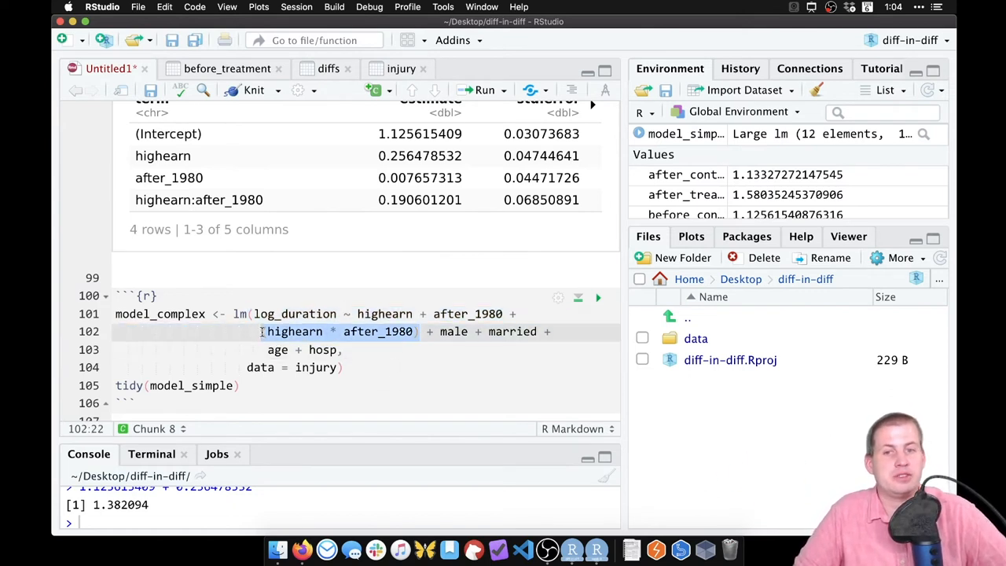
{"action": "left_click", "coordinate": [163, 314]}
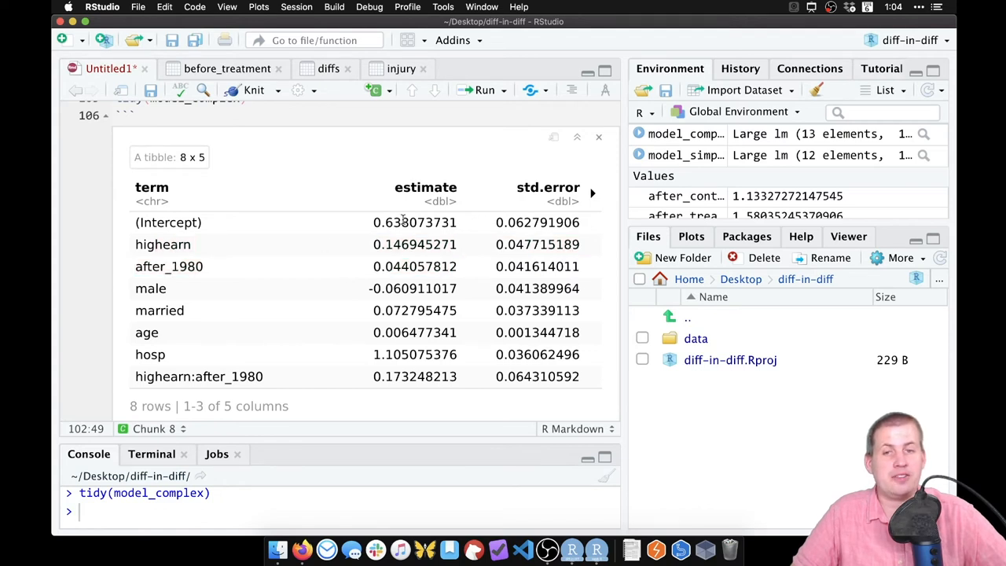
Check model_complex's eight coefficients (interaction 0.173) and add blank lines below the chunk
{"action": "double_click", "coordinate": [414, 222]}
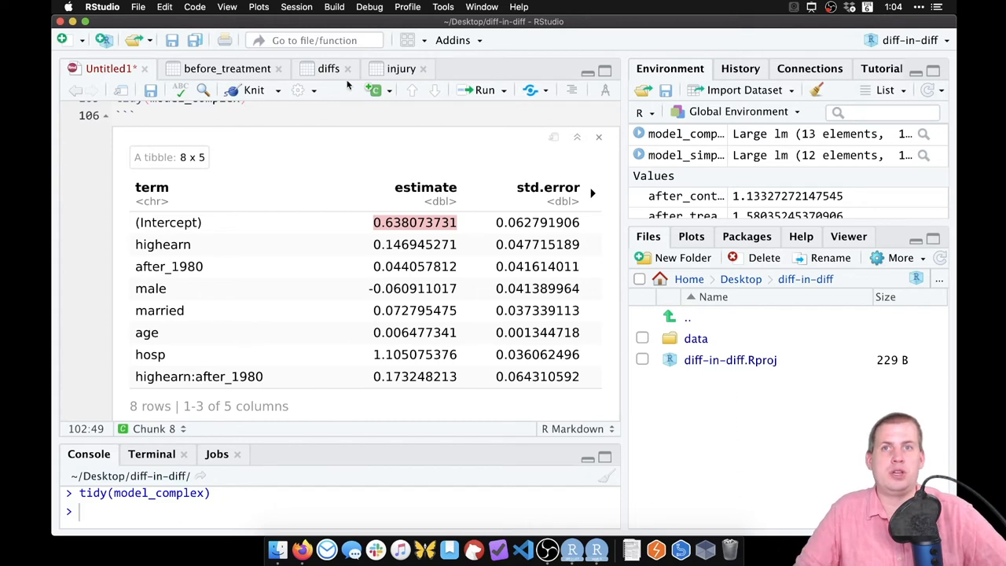
{"action": "mouse_move", "coordinate": [428, 237]}
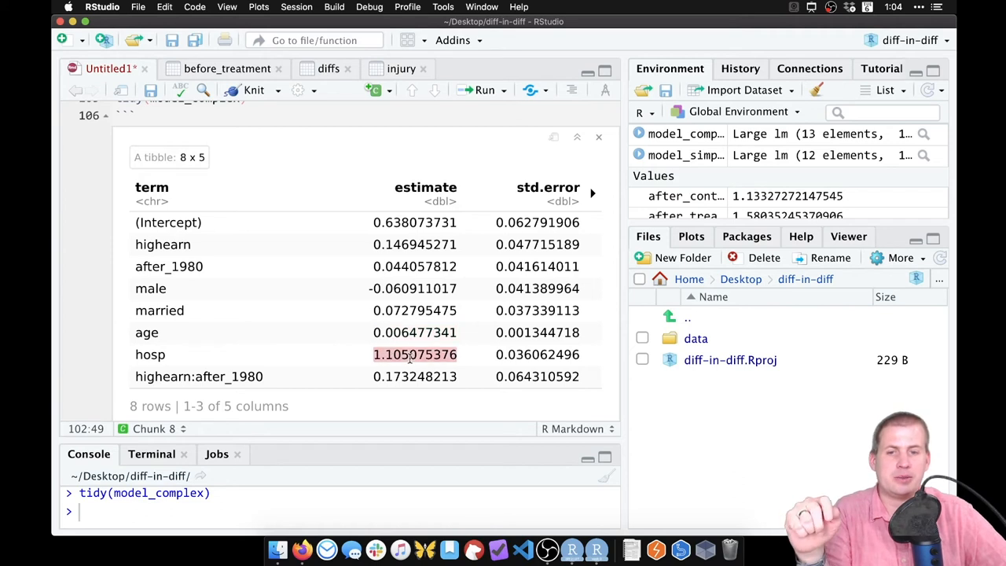
{"action": "mouse_move", "coordinate": [411, 238]}
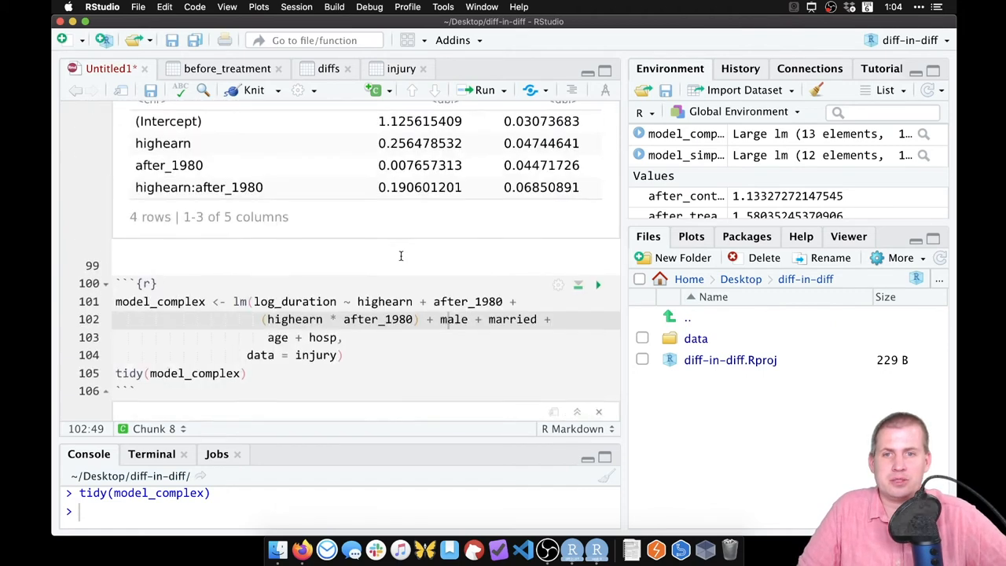
{"action": "left_click", "coordinate": [485, 90]}
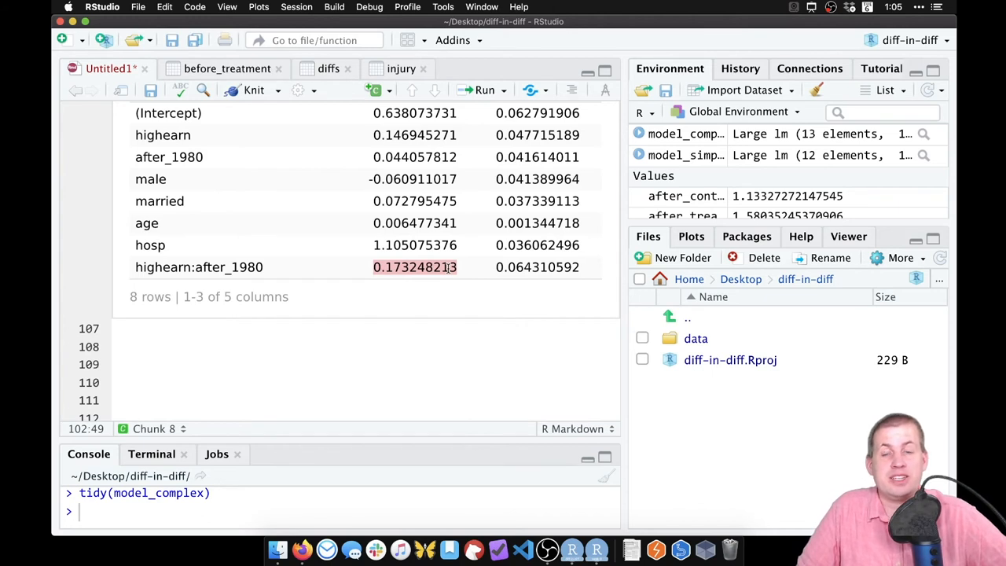
{"action": "mouse_move", "coordinate": [427, 190]}
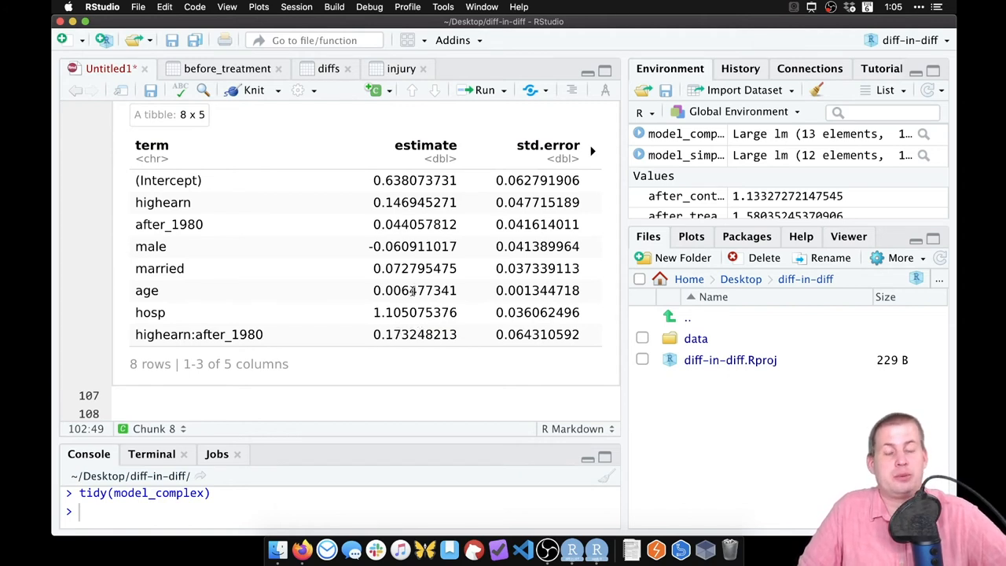
{"action": "mouse_move", "coordinate": [405, 366]}
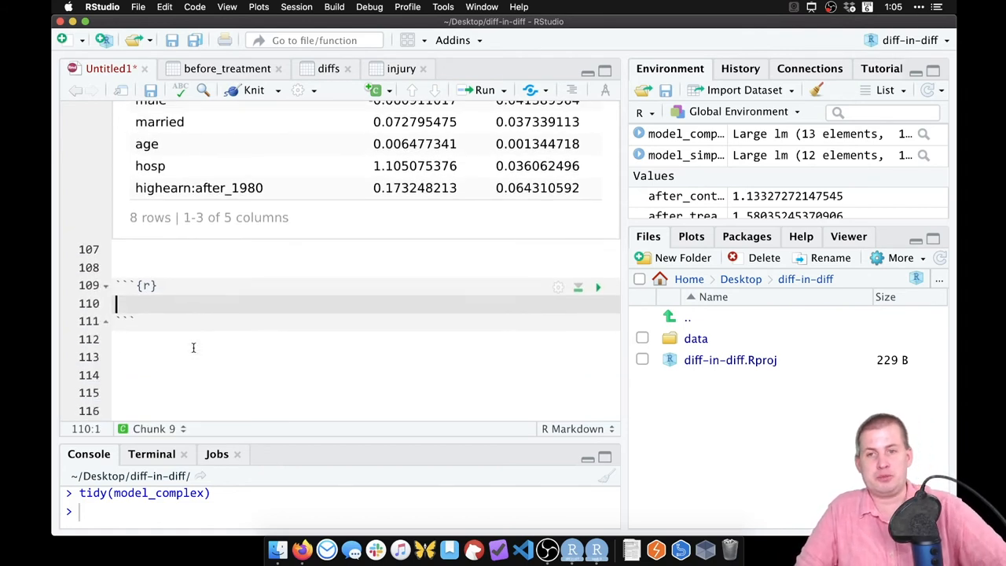
Run modelsummary(list(model_simple, model_complex)) to compare interactions 0.191 and 0.173
{"action": "type", "text": "mode"}
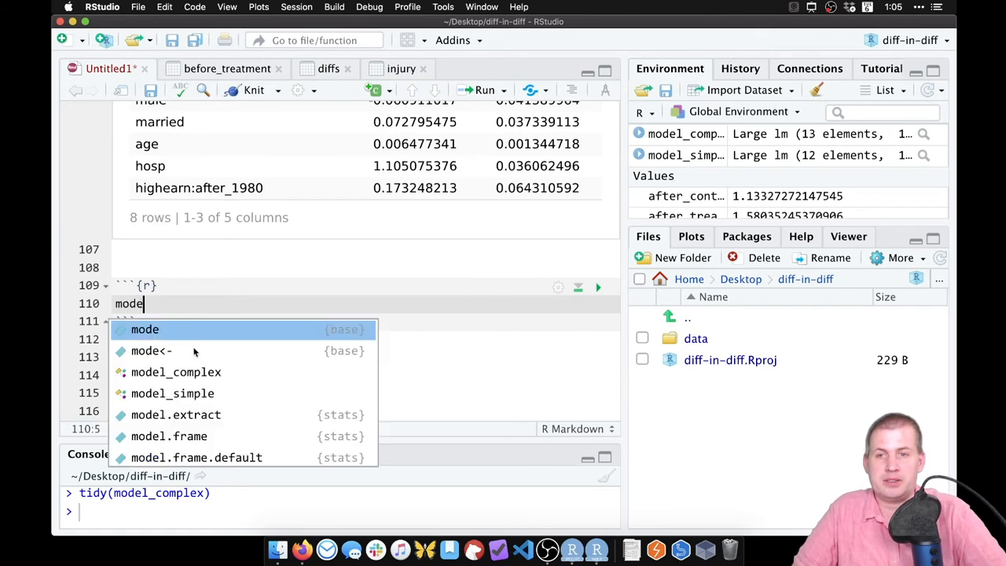
{"action": "type", "text": "summary(list("}
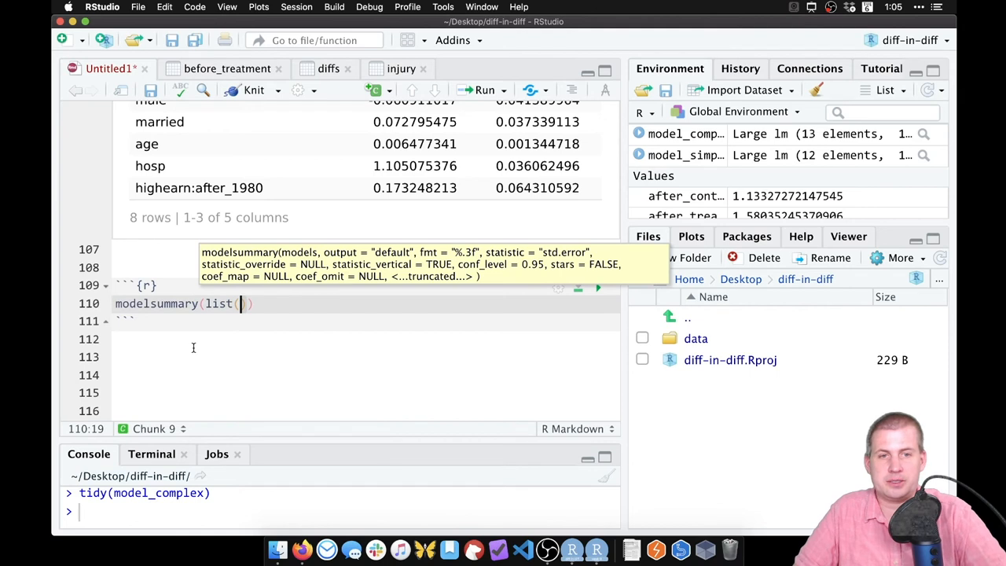
{"action": "type", "text": "model_simple"}
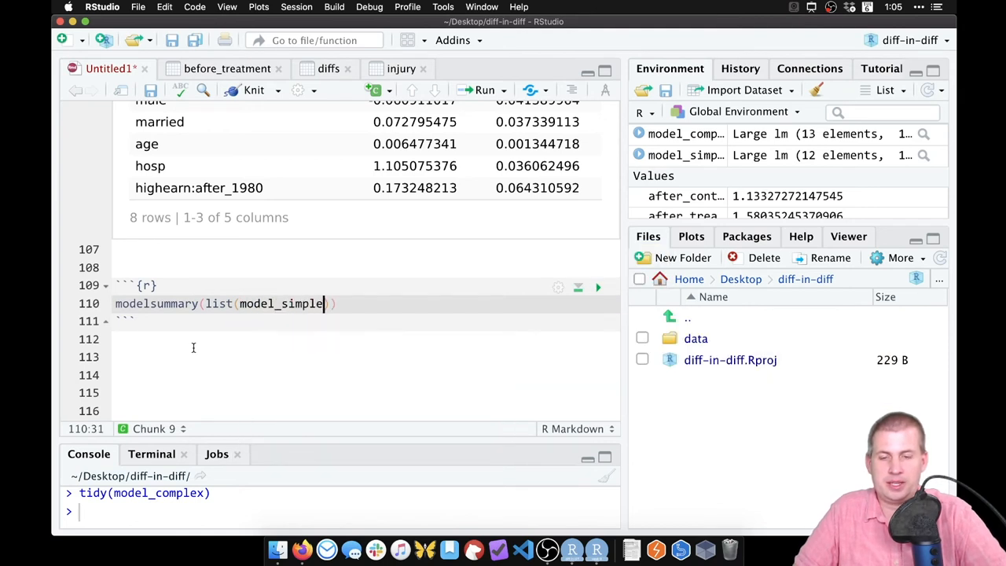
{"action": "type", "text": ", model"}
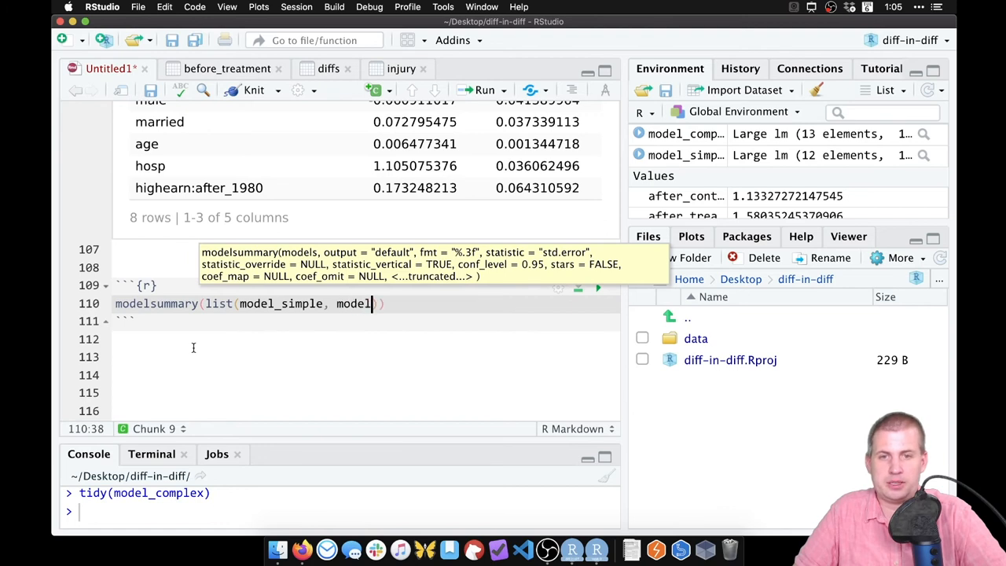
{"action": "type", "text": "_com"}
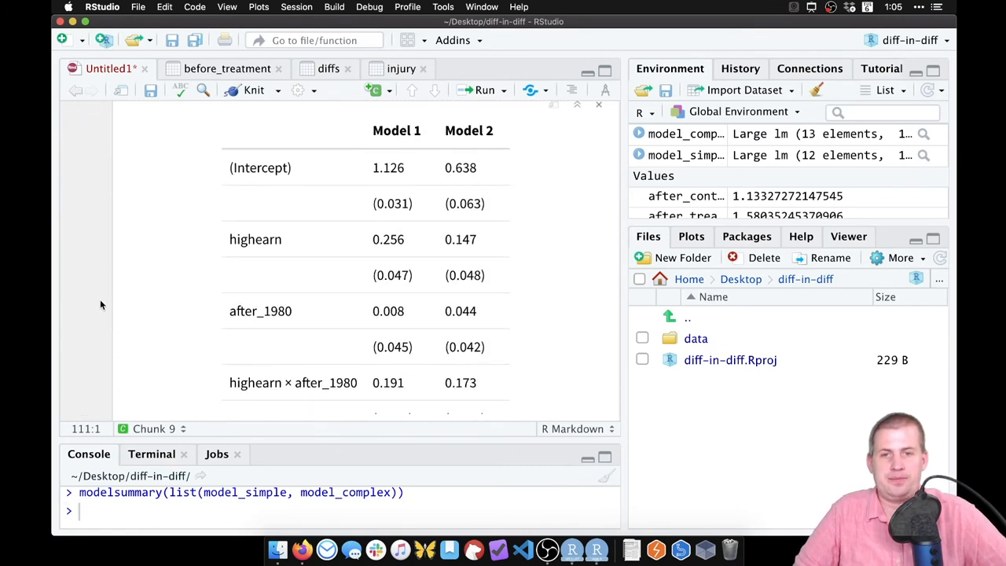
{"action": "scroll", "scroll_direction": "down", "scroll_amount": 3}
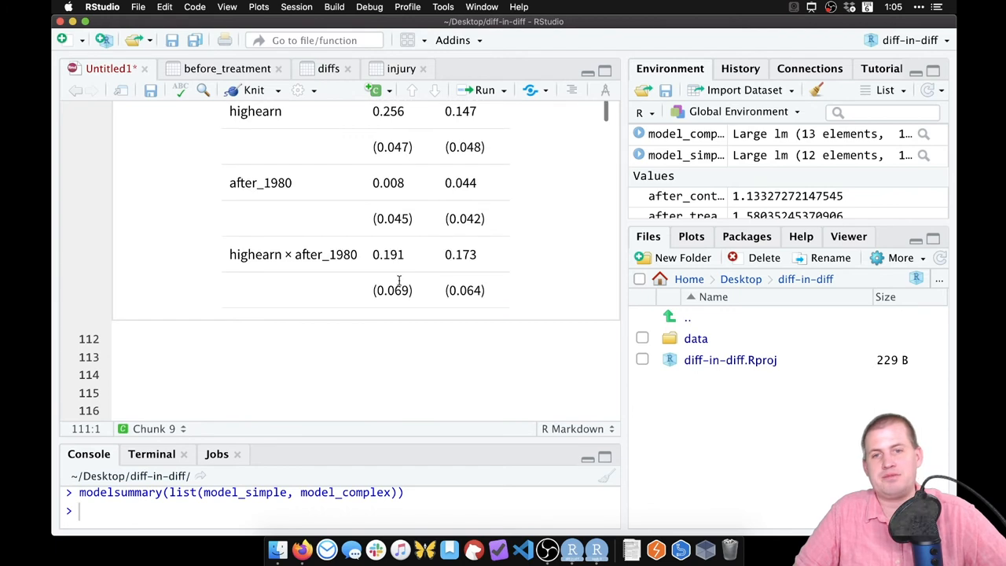
{"action": "scroll", "scroll_direction": "down", "scroll_amount": 3}
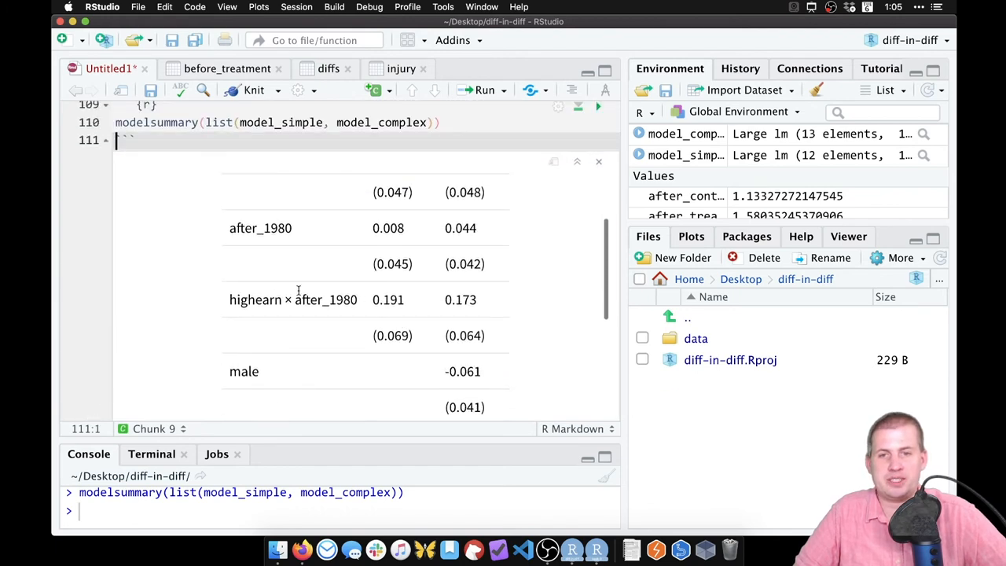
{"action": "left_click_drag", "start_coordinate": [229, 299], "coordinate": [487, 300]}
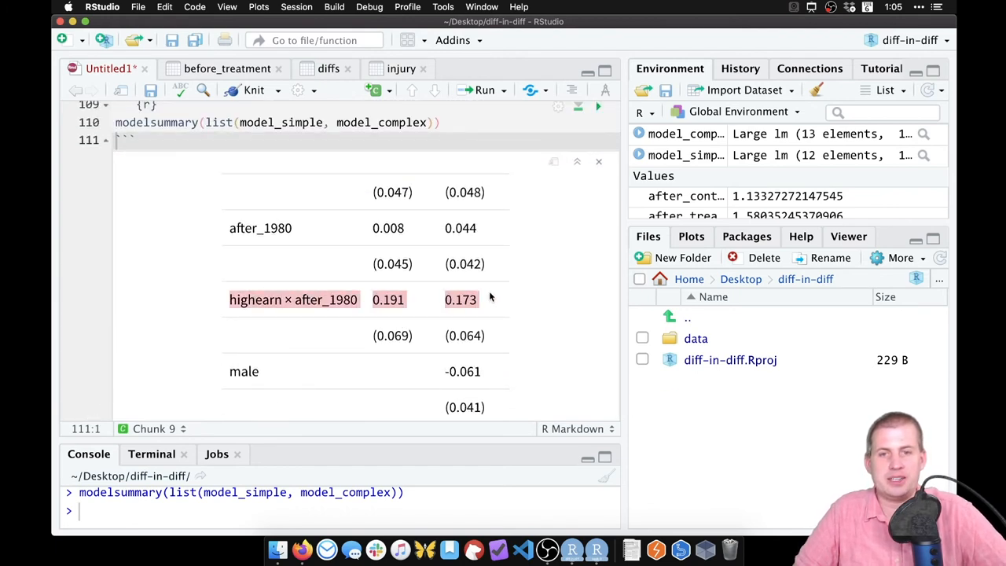
{"action": "mouse_move", "coordinate": [394, 320]}
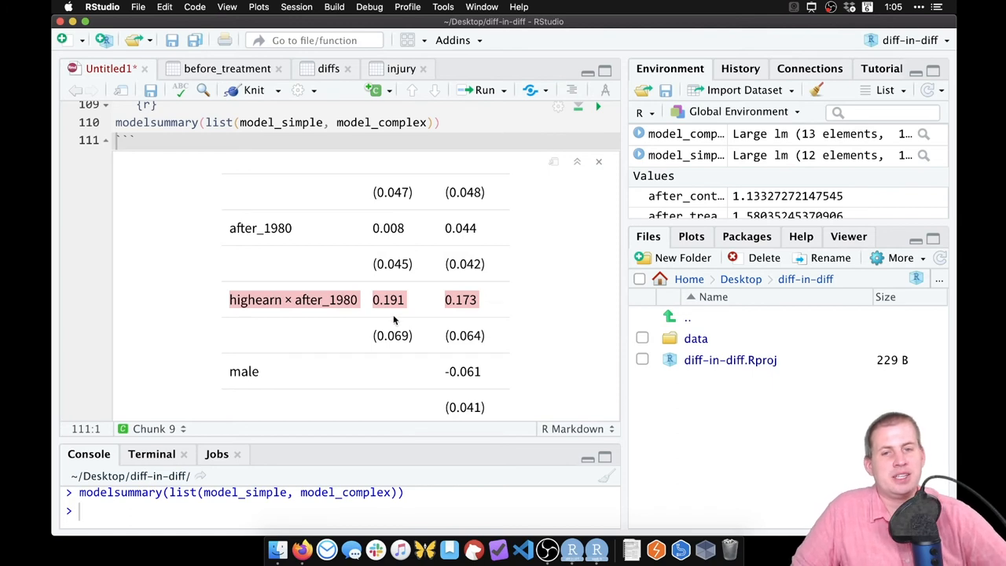
{"action": "mouse_move", "coordinate": [386, 295]}
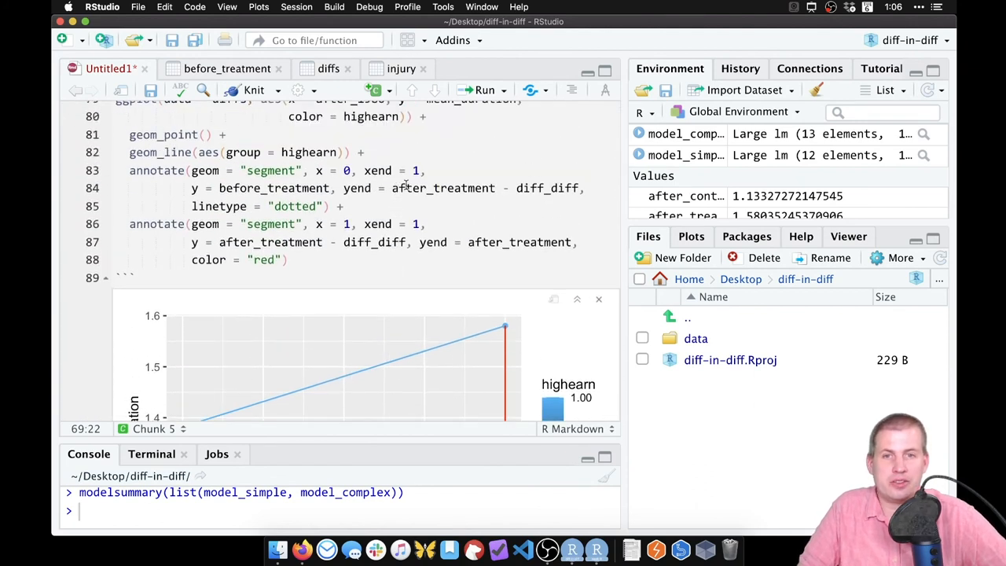
{"action": "double_click", "coordinate": [441, 188]}
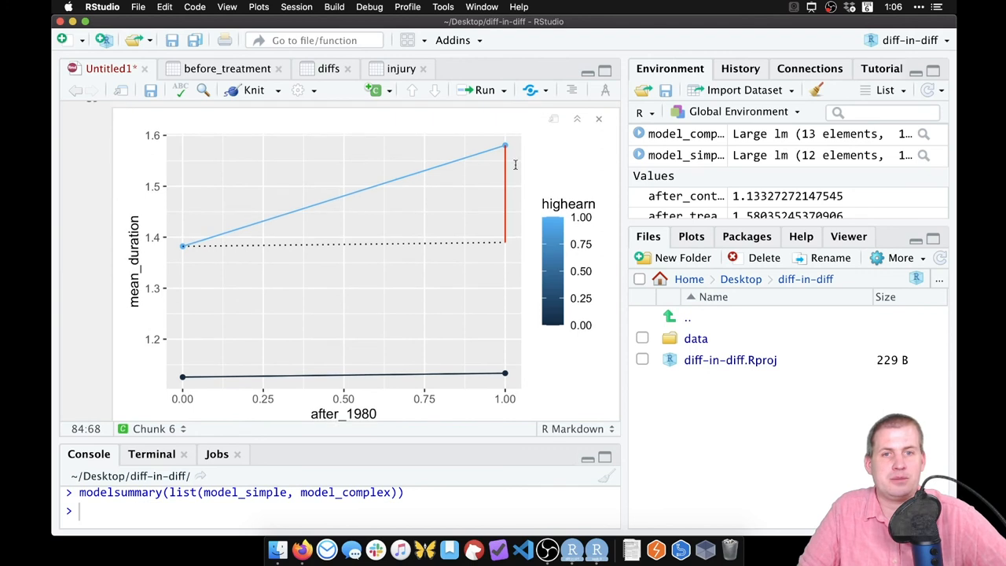
{"action": "mouse_move", "coordinate": [604, 156]}
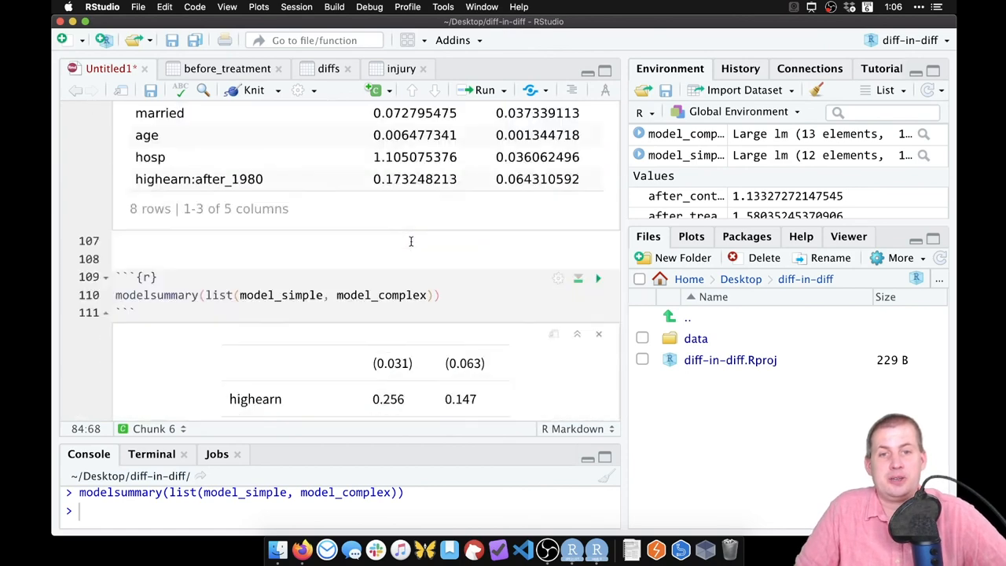
{"action": "scroll", "scroll_direction": "down", "scroll_amount": 3}
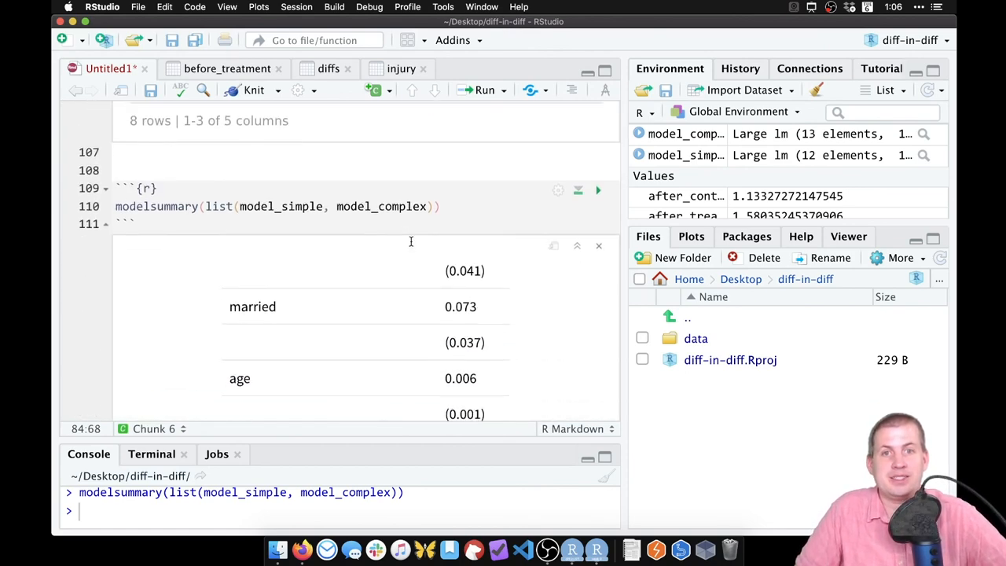
{"action": "scroll", "scroll_direction": "down", "scroll_amount": 3}
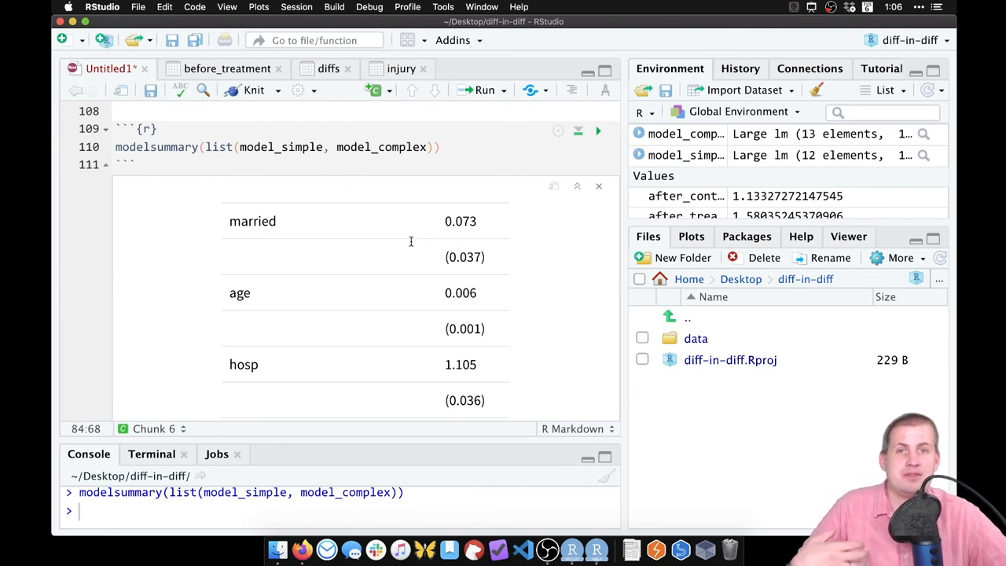
{"action": "mouse_move", "coordinate": [306, 129]}
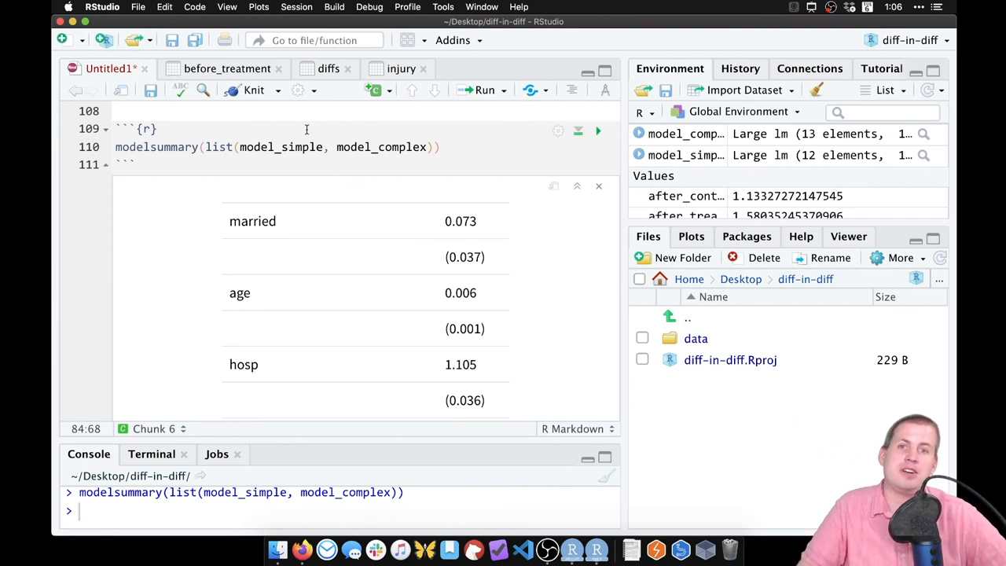
{"action": "left_click", "coordinate": [427, 147]}
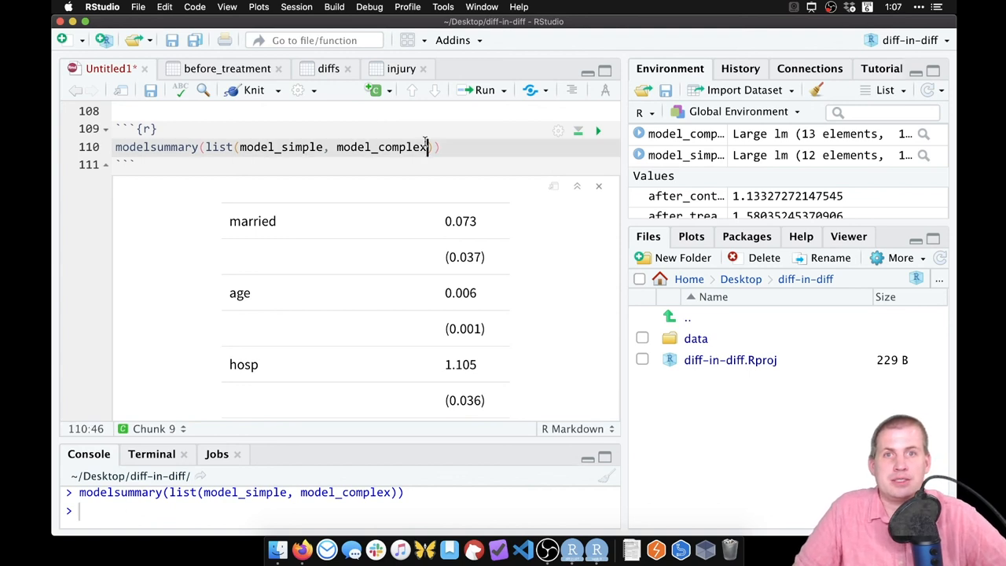